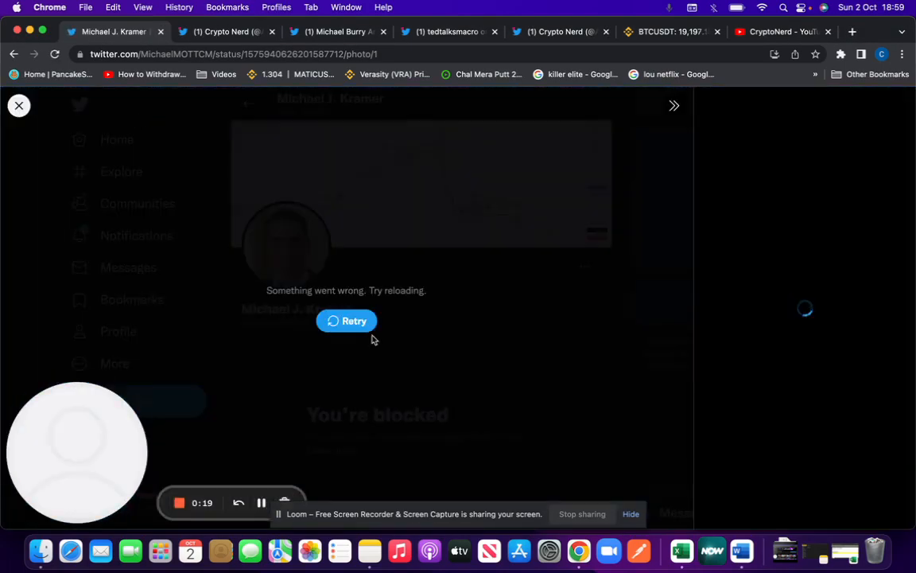
{"action": "left_click", "coordinate": [346, 320]}
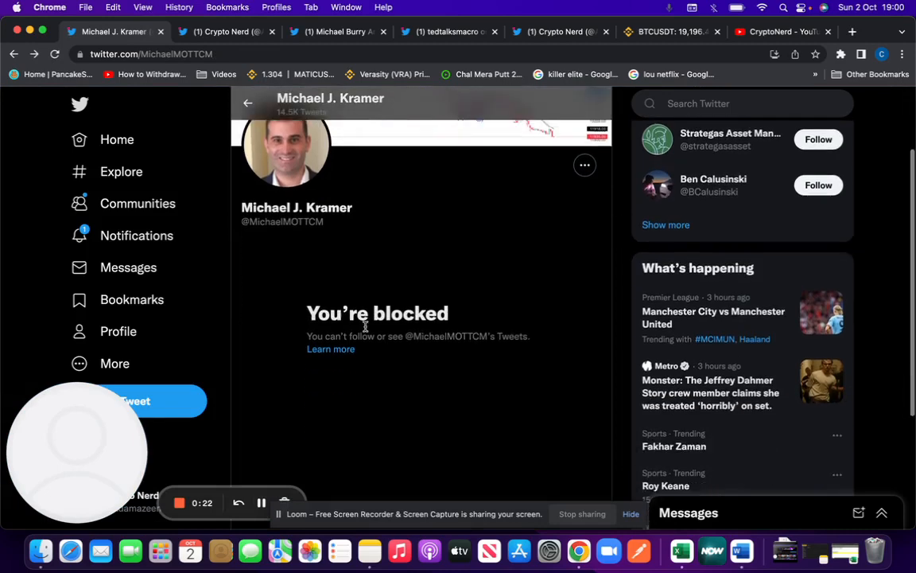
{"action": "left_click", "coordinate": [230, 32]}
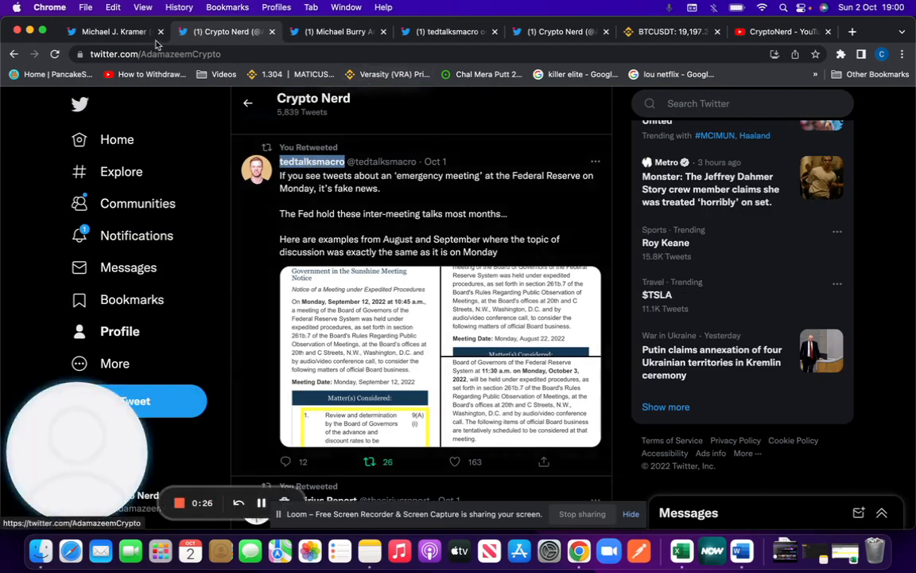
{"action": "left_click", "coordinate": [119, 31]}
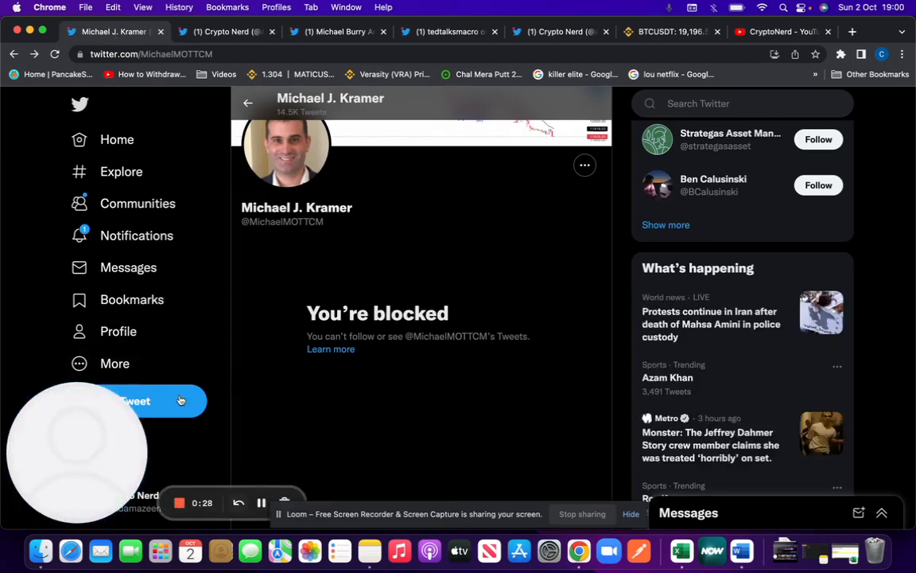
{"action": "scroll", "scroll_direction": "down", "scroll_amount": 3}
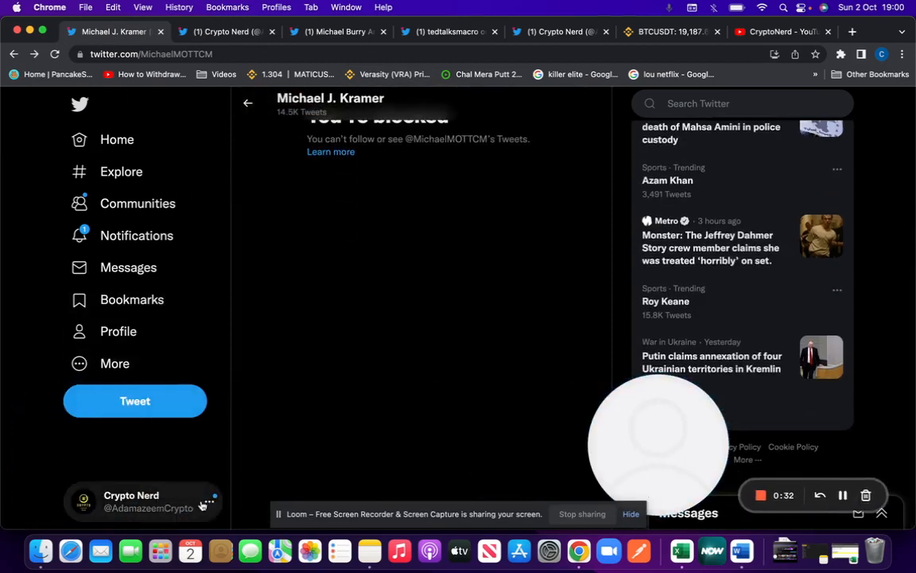
Step: Switch to the second Crypto Nerd account from the logged-in accounts menu
{"action": "left_click", "coordinate": [131, 502]}
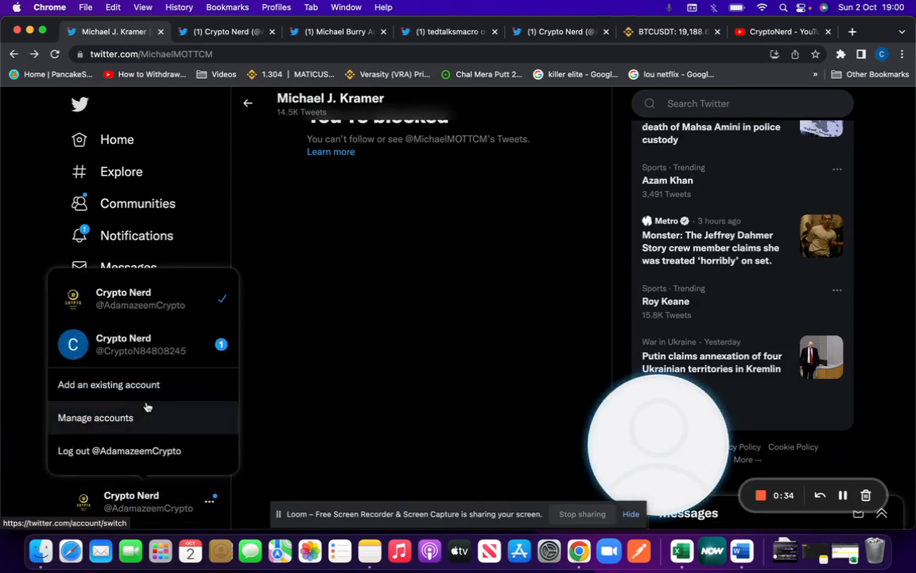
{"action": "mouse_move", "coordinate": [144, 352]}
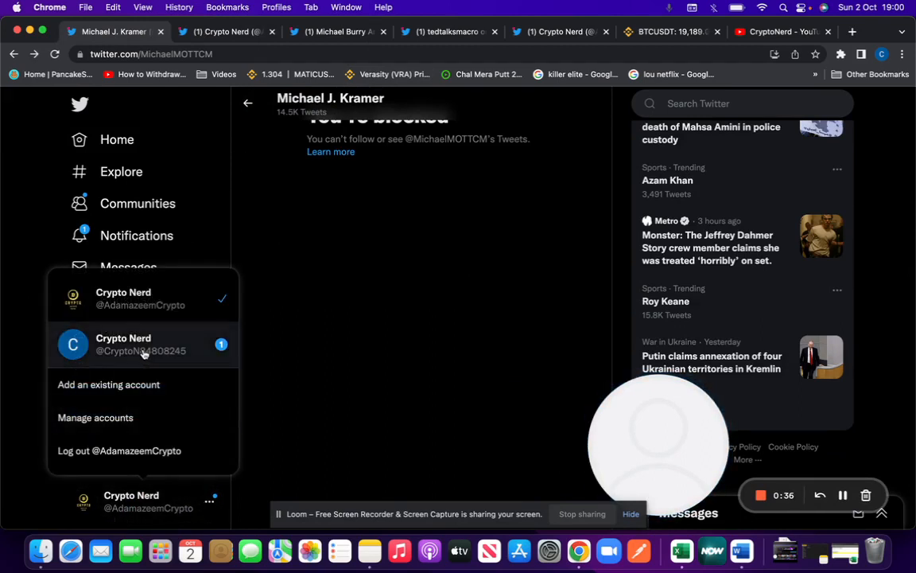
{"action": "left_click", "coordinate": [144, 345]}
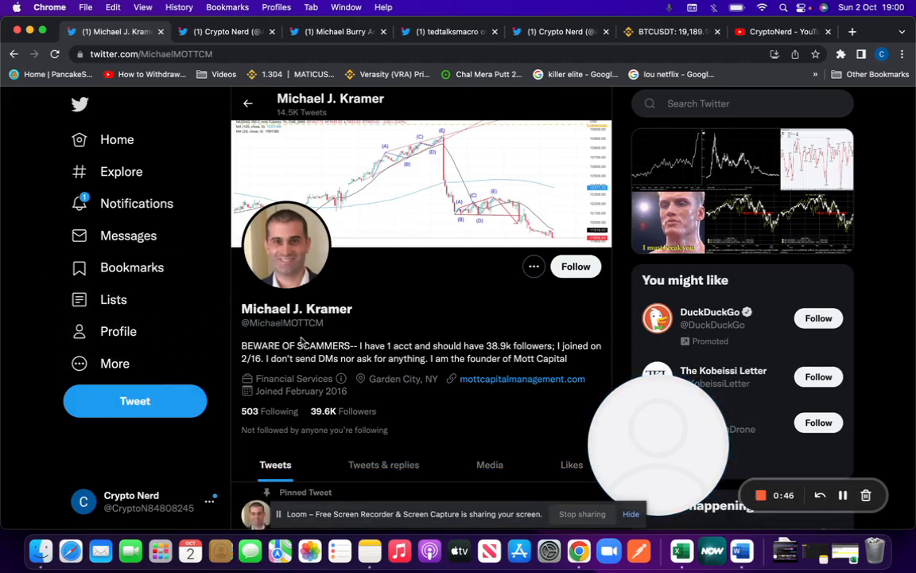
{"action": "mouse_move", "coordinate": [376, 273]}
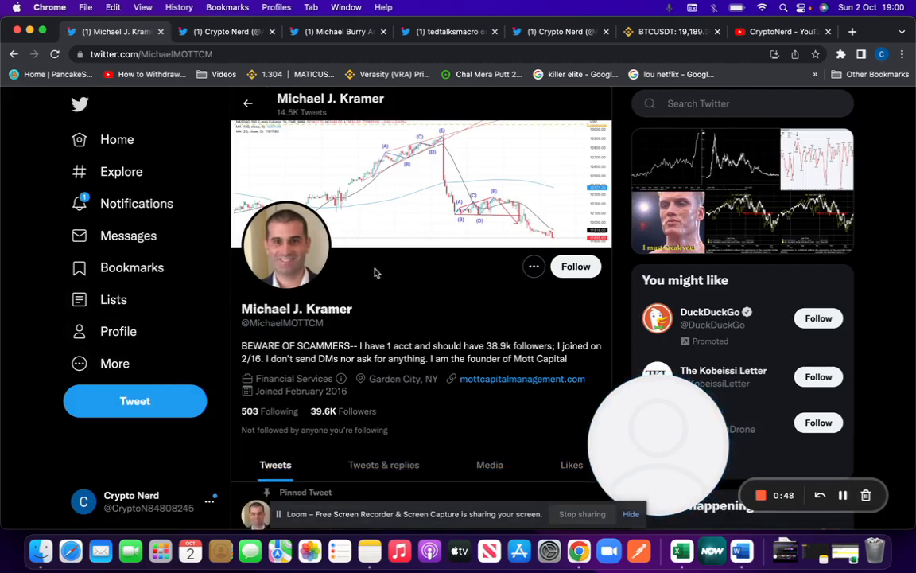
Step: Scroll the Kramer timeline down to the 'final update for the week' S&P 500 chart tweet
{"action": "scroll", "scroll_direction": "down", "scroll_amount": 3}
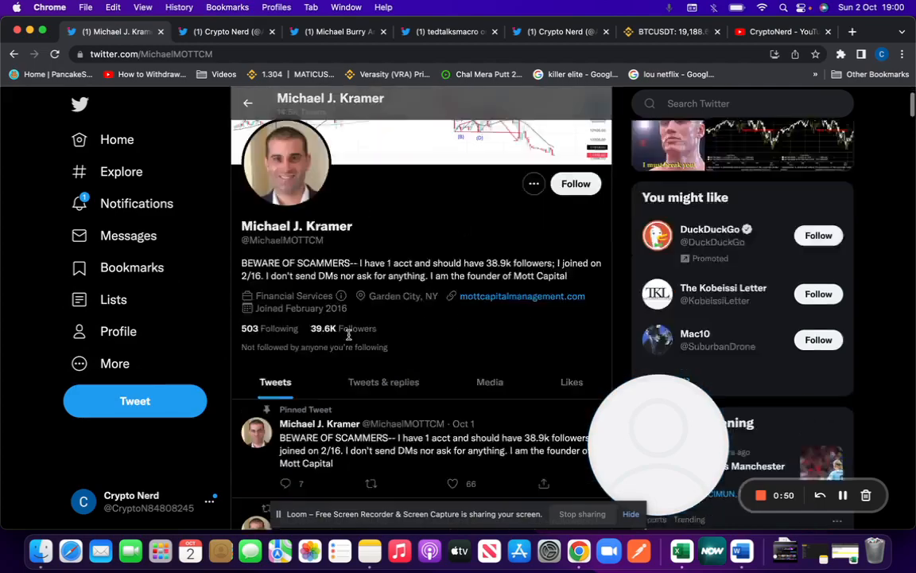
{"action": "scroll", "scroll_direction": "down", "scroll_amount": 3}
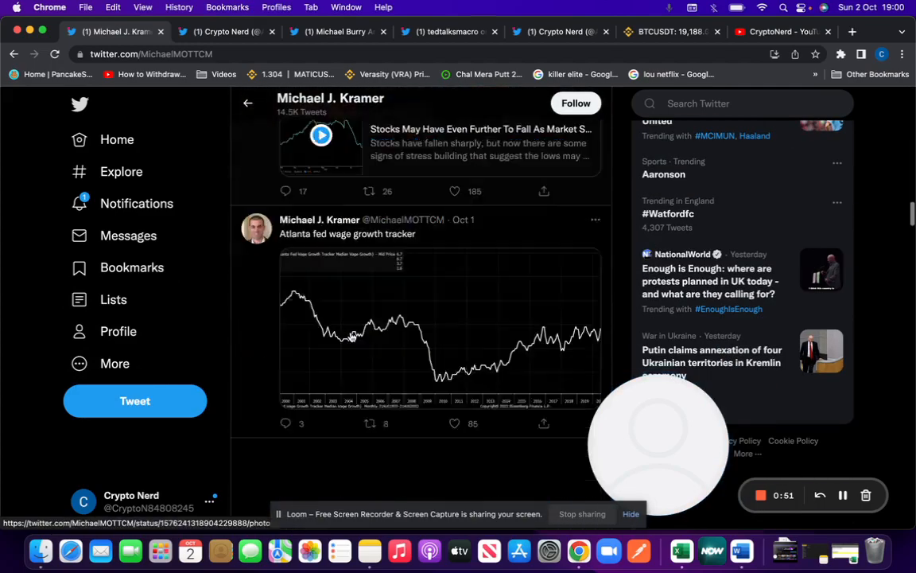
{"action": "scroll", "scroll_direction": "down", "scroll_amount": 3}
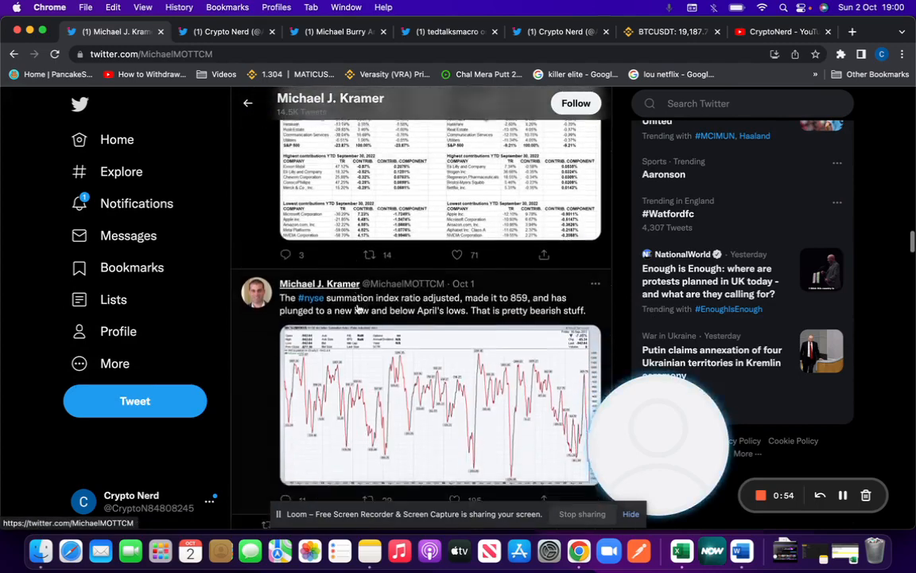
{"action": "scroll", "scroll_direction": "down", "scroll_amount": 3}
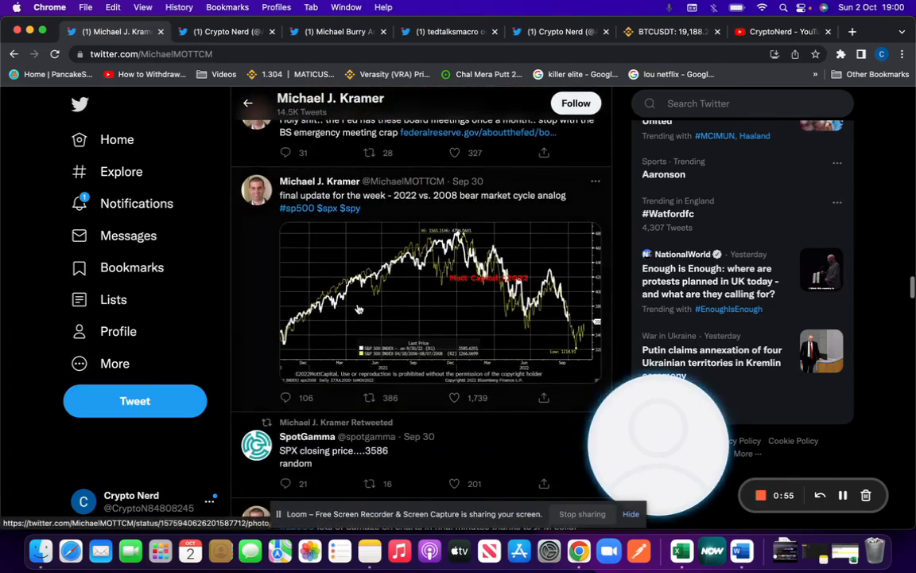
Step: View the 2022 vs. 2008 bear market analog chart full size with its replies
{"action": "left_click", "coordinate": [358, 308]}
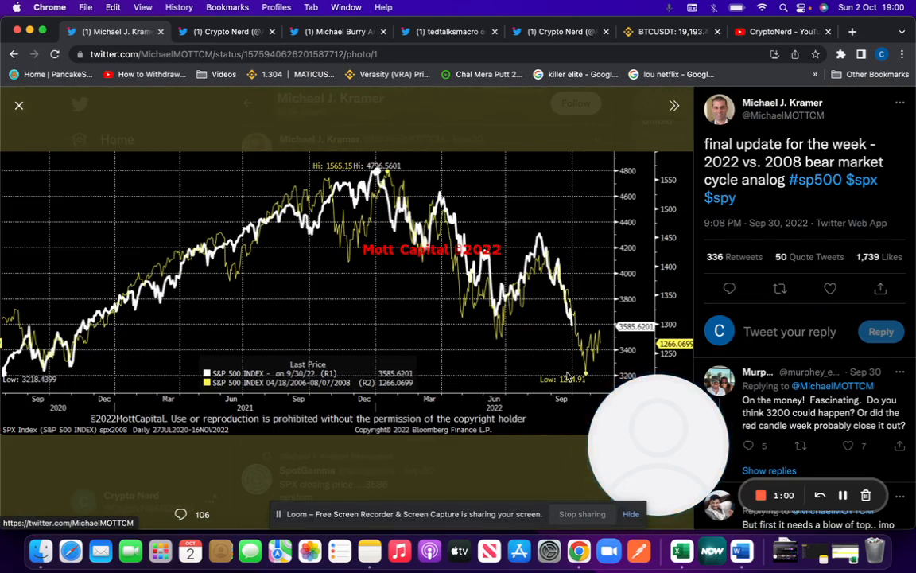
{"action": "mouse_move", "coordinate": [573, 343]}
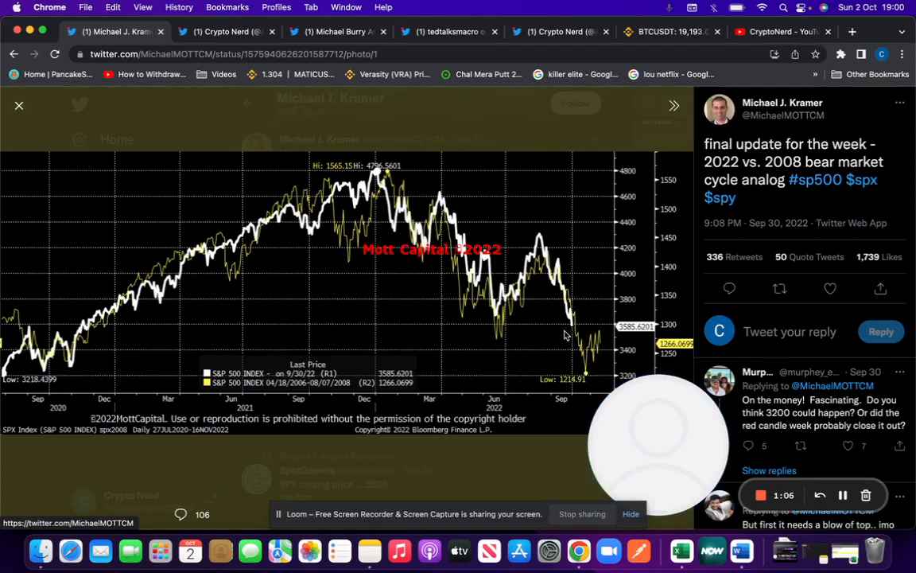
{"action": "mouse_move", "coordinate": [560, 334]}
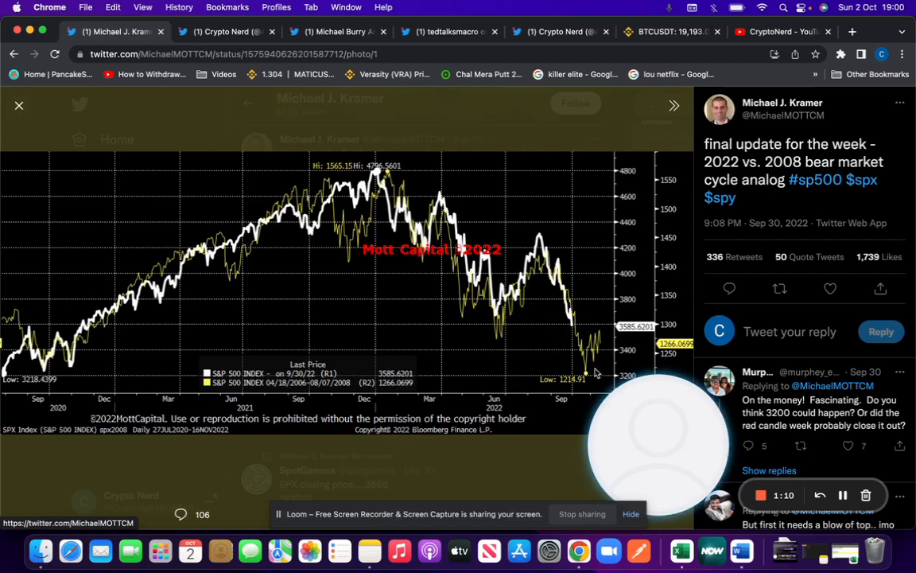
{"action": "mouse_move", "coordinate": [512, 447]}
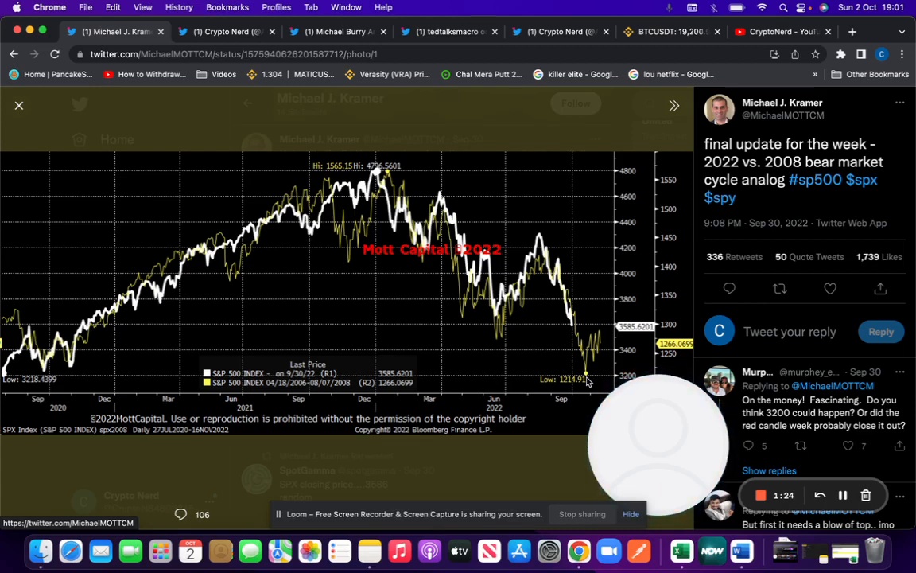
{"action": "mouse_move", "coordinate": [558, 350]}
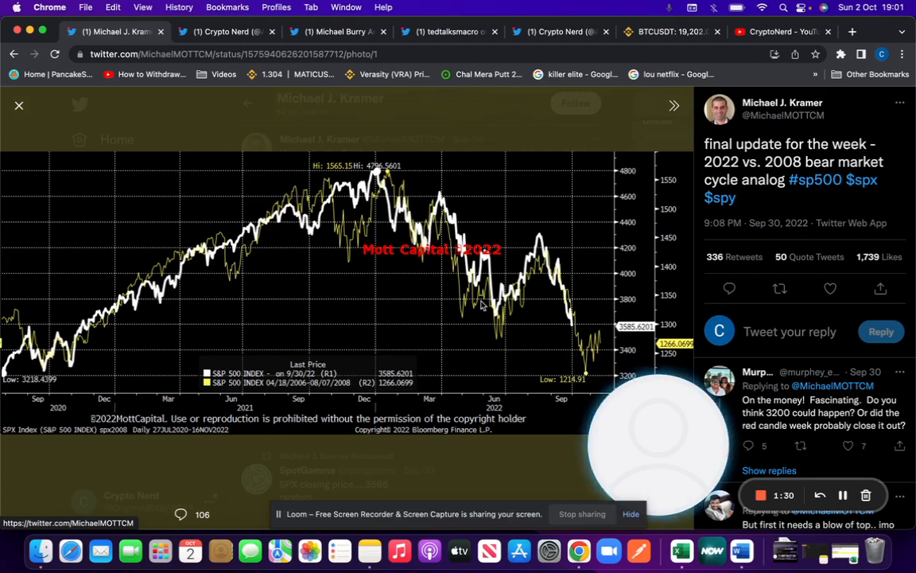
{"action": "mouse_move", "coordinate": [598, 354]}
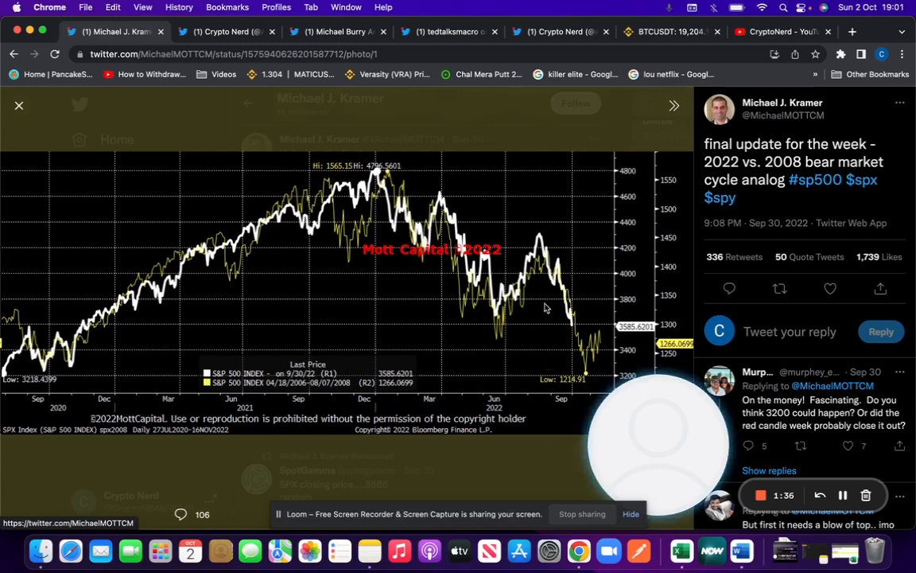
{"action": "mouse_move", "coordinate": [591, 356]}
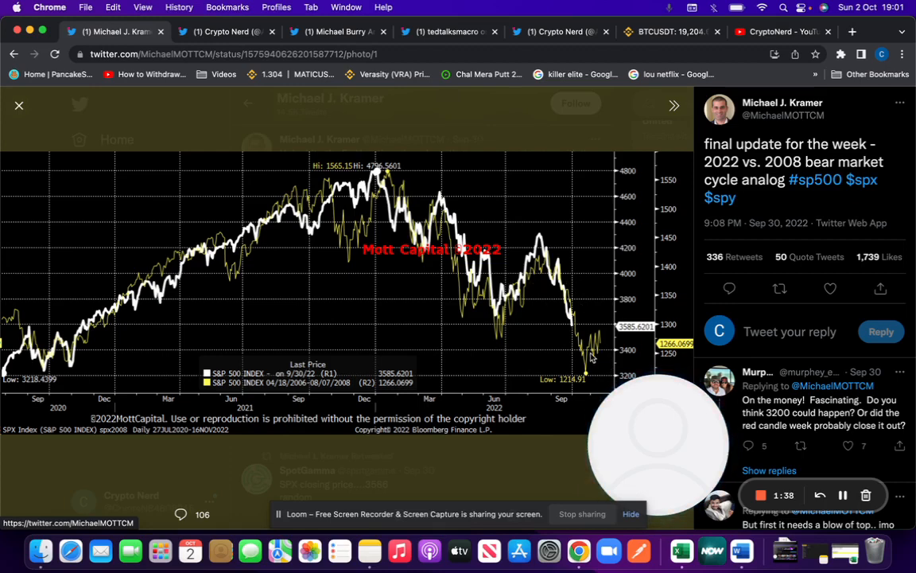
Step: Leave the chart and read down the thread on 13.48% of stocks above their 200-day moving average
{"action": "left_click", "coordinate": [234, 31]}
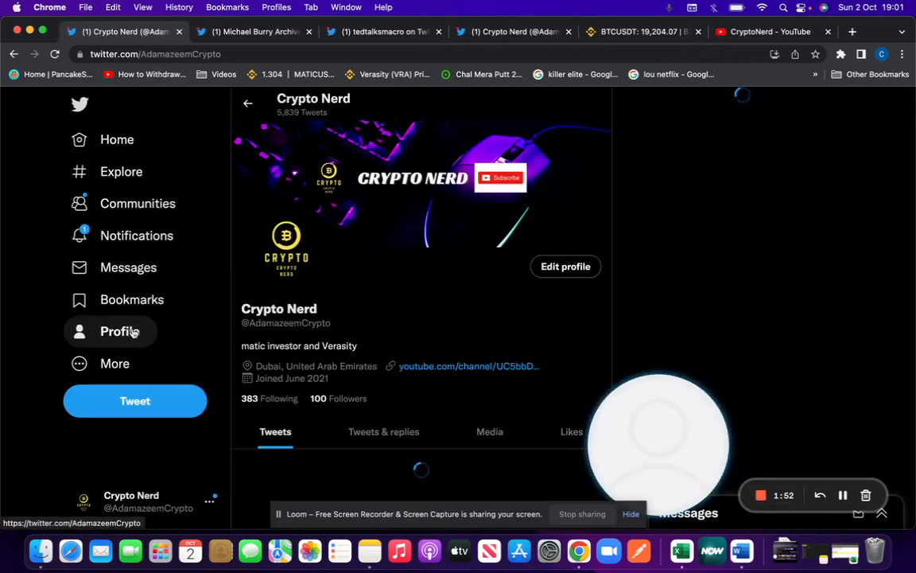
{"action": "scroll", "scroll_direction": "down", "scroll_amount": 3}
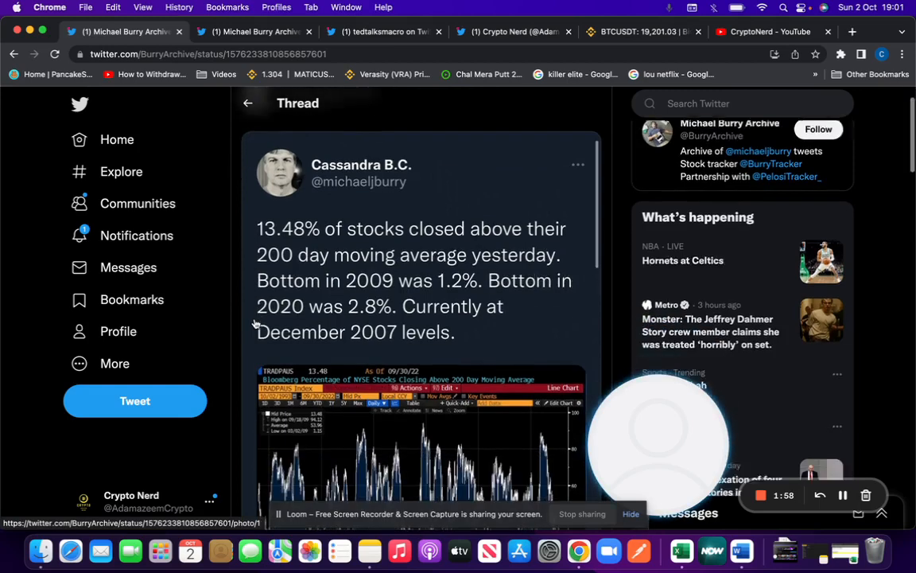
{"action": "scroll", "scroll_direction": "down", "scroll_amount": 3}
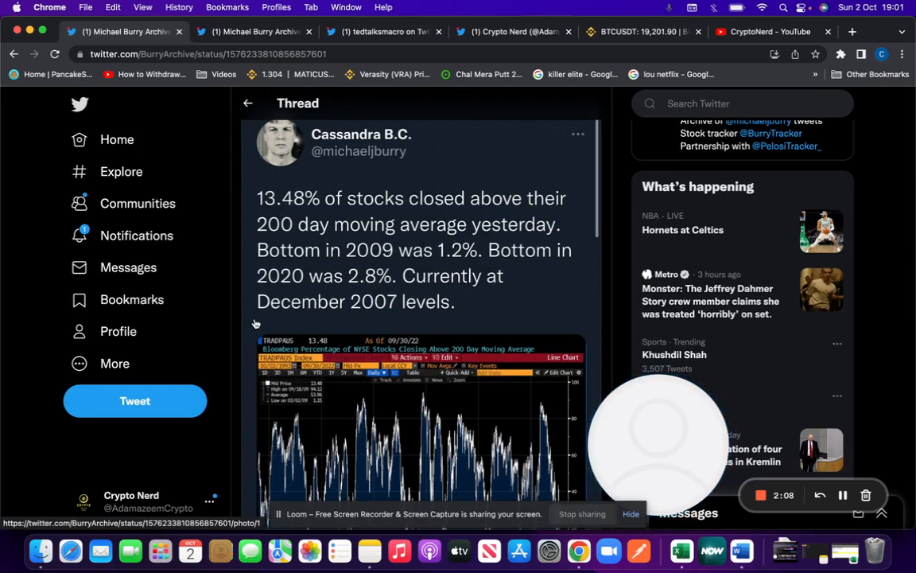
{"action": "scroll", "scroll_direction": "down", "scroll_amount": 3}
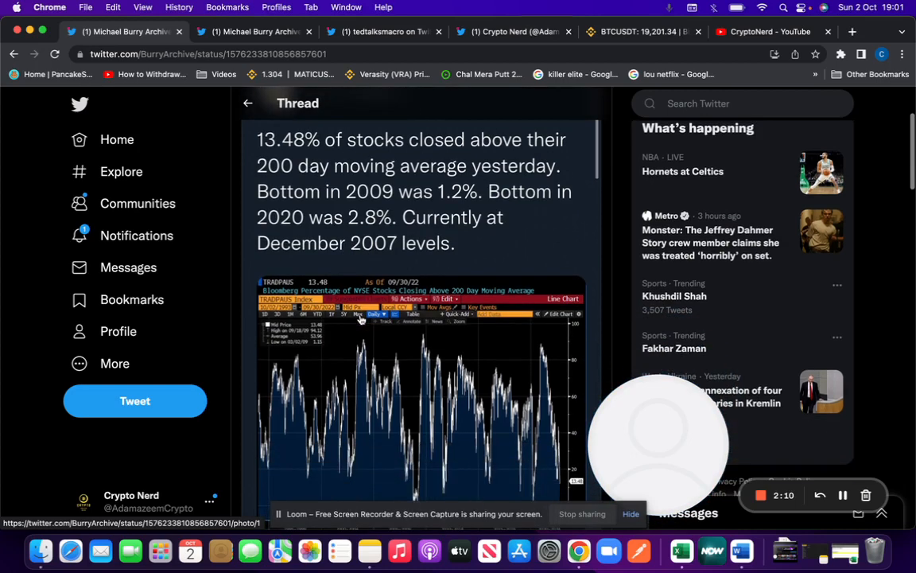
{"action": "scroll", "scroll_direction": "down", "scroll_amount": 3}
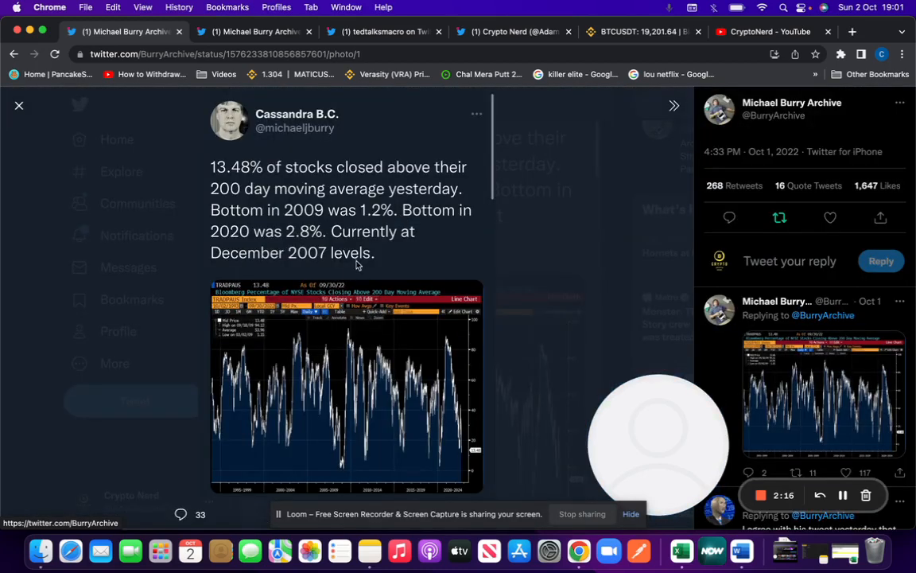
{"action": "mouse_move", "coordinate": [427, 335]}
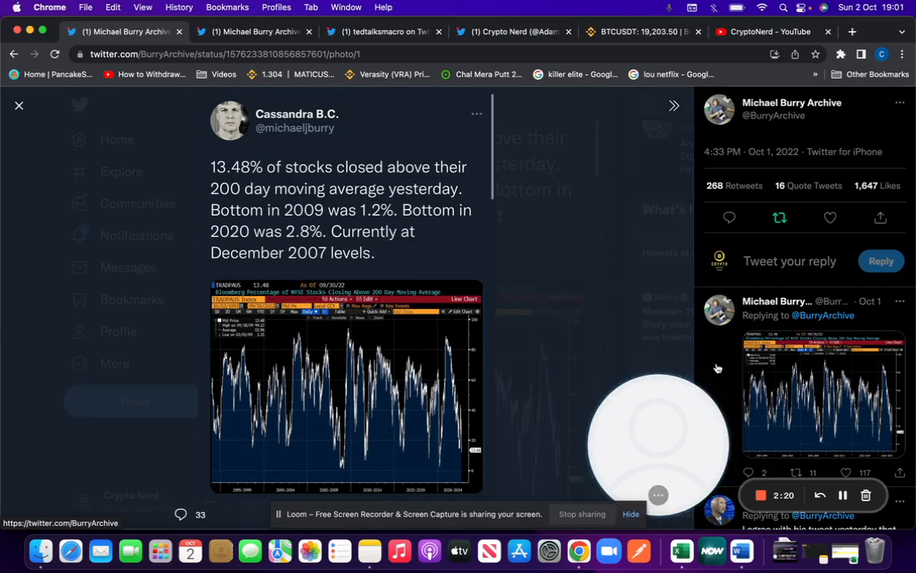
Step: Read through the replies under the 13.48% moving-average chart, including the skeptical takes
{"action": "scroll", "scroll_direction": "down", "scroll_amount": 3}
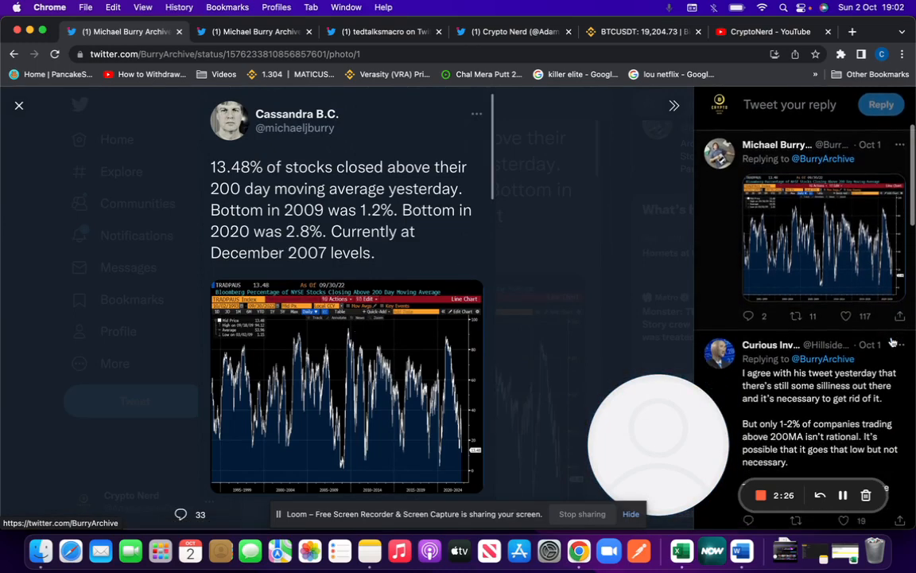
{"action": "scroll", "scroll_direction": "down", "scroll_amount": 3}
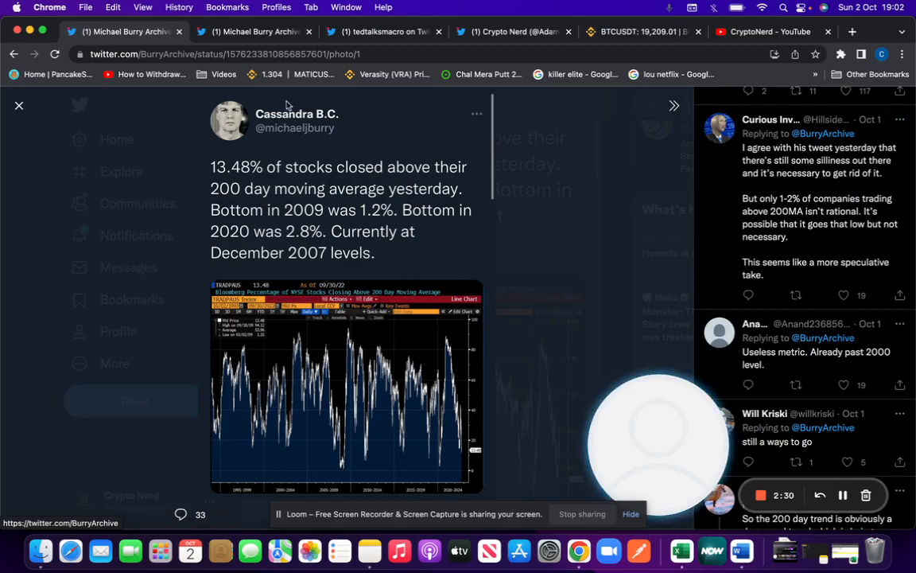
Step: Return to the Crypto Nerd profile and reach the retweeted tedtalksmacro Fed emergency-meeting post
{"action": "left_click", "coordinate": [19, 105]}
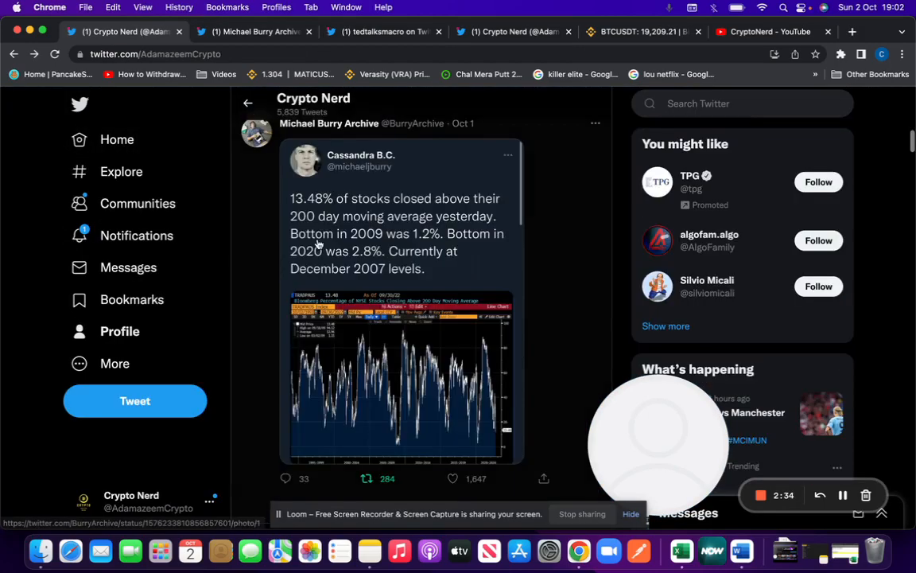
{"action": "left_click", "coordinate": [117, 140]}
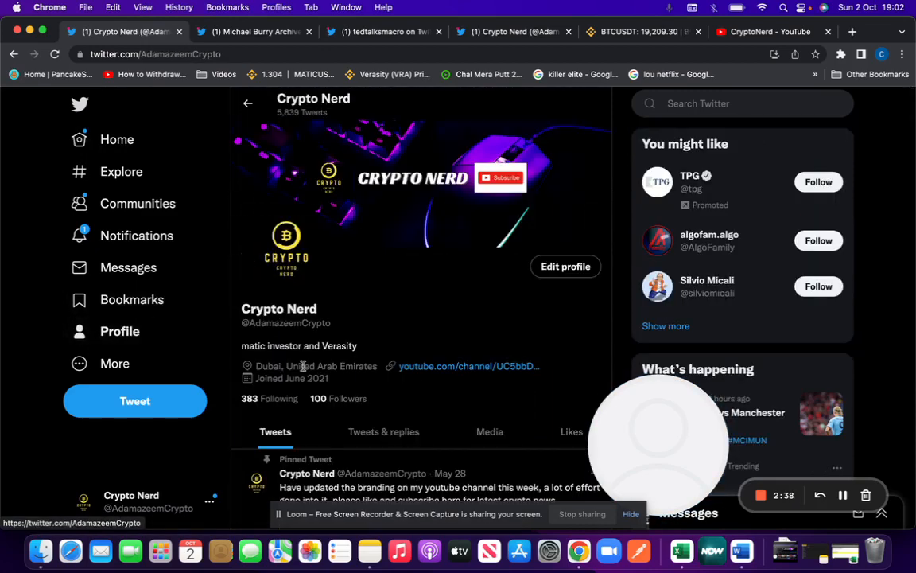
{"action": "scroll", "scroll_direction": "down", "scroll_amount": 3}
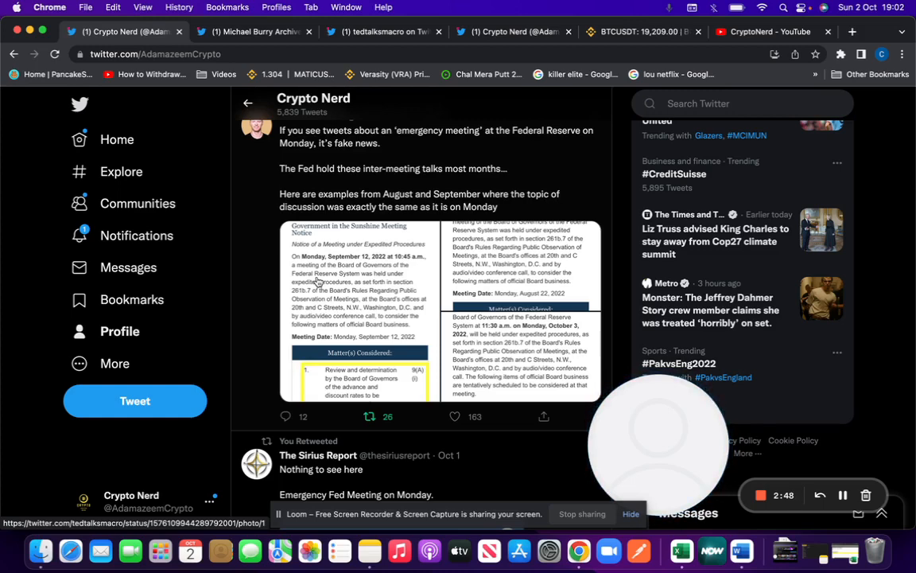
{"action": "mouse_move", "coordinate": [411, 181]}
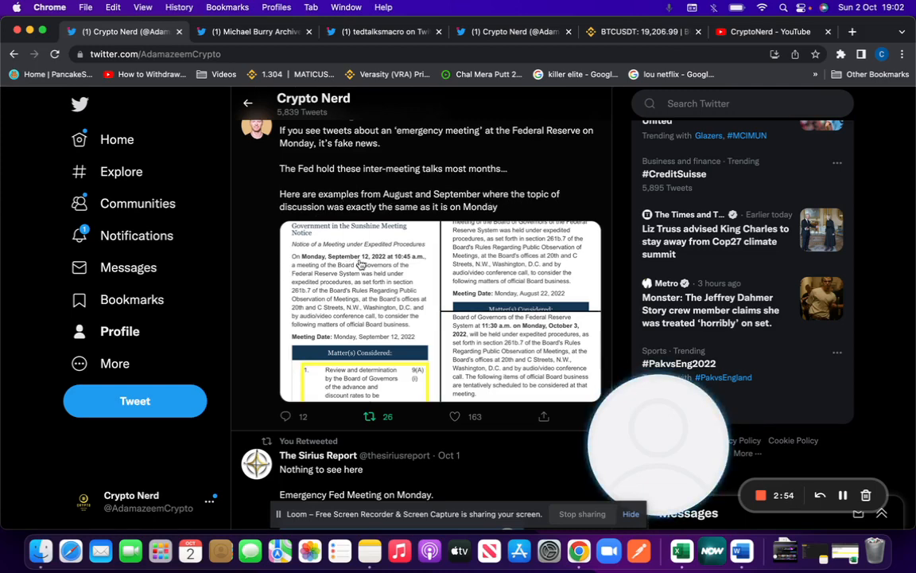
Step: View the tedtalksmacro Fed closed-board-meeting notice images full size, reaching the October 3, 2022 notice
{"action": "left_click", "coordinate": [359, 263]}
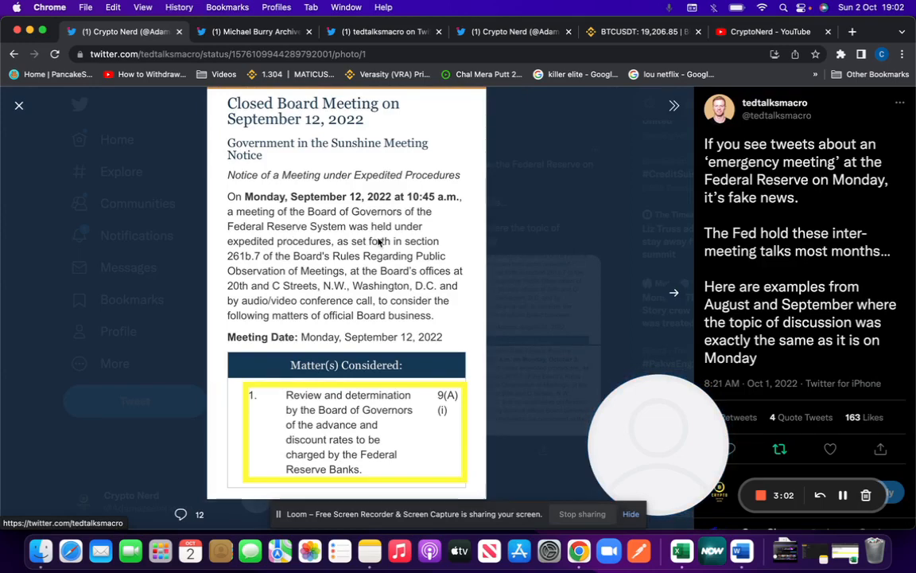
{"action": "mouse_move", "coordinate": [460, 240]}
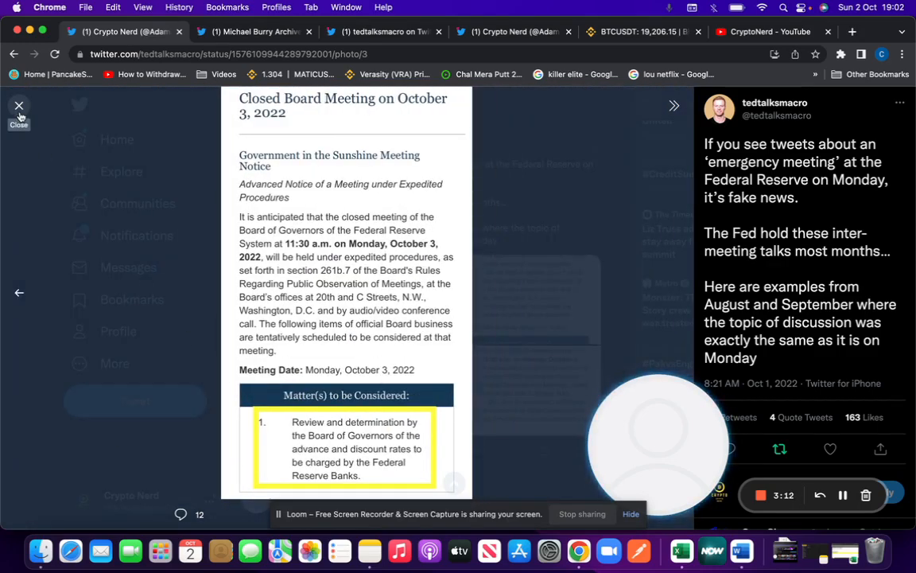
Step: Leave the image view and read down the profile's retweets past the Credit Suisse posts
{"action": "left_click", "coordinate": [18, 105]}
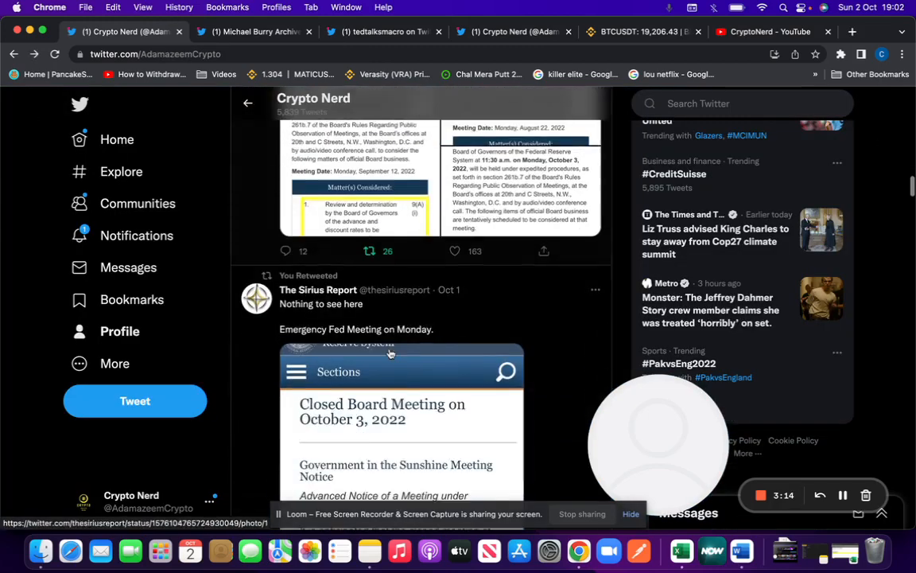
{"action": "scroll", "scroll_direction": "down", "scroll_amount": 3}
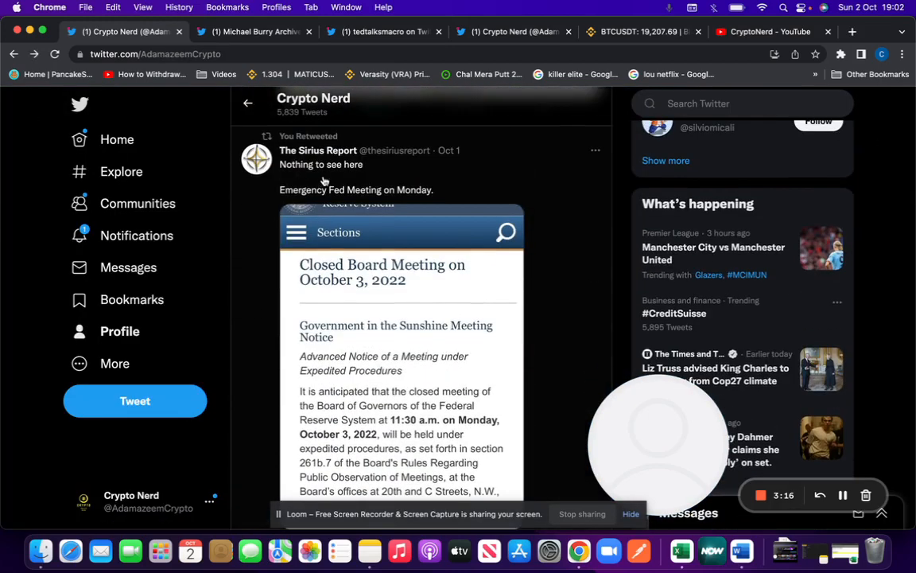
{"action": "scroll", "scroll_direction": "down", "scroll_amount": 3}
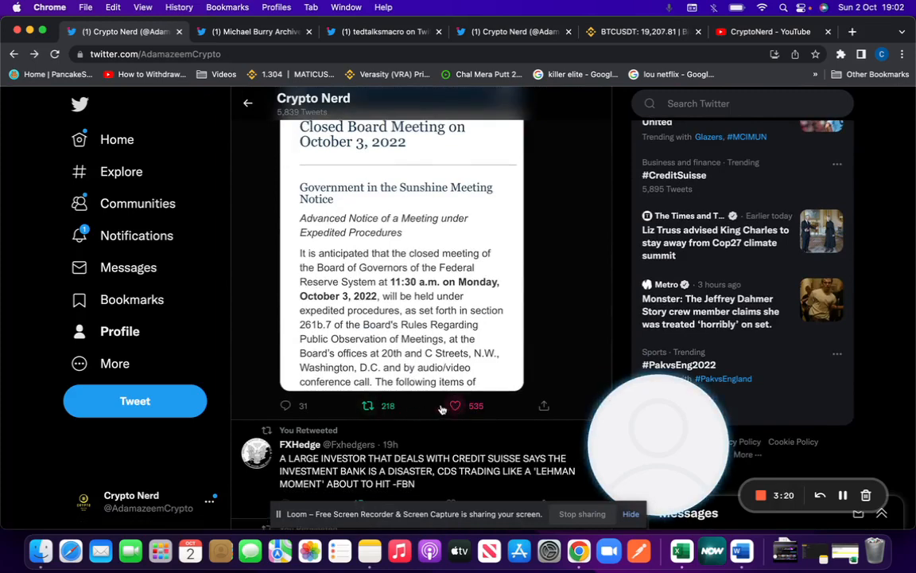
{"action": "scroll", "scroll_direction": "down", "scroll_amount": 3}
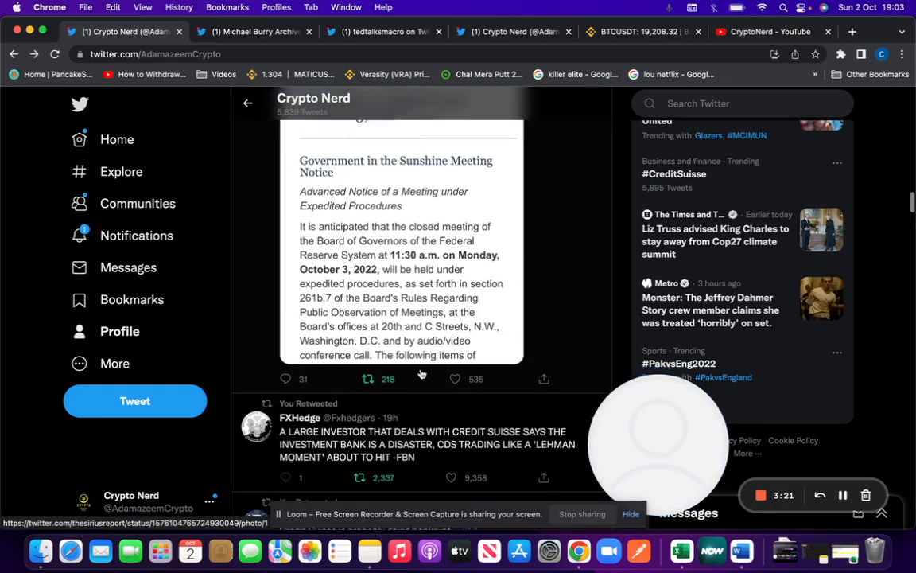
{"action": "scroll", "scroll_direction": "down", "scroll_amount": 3}
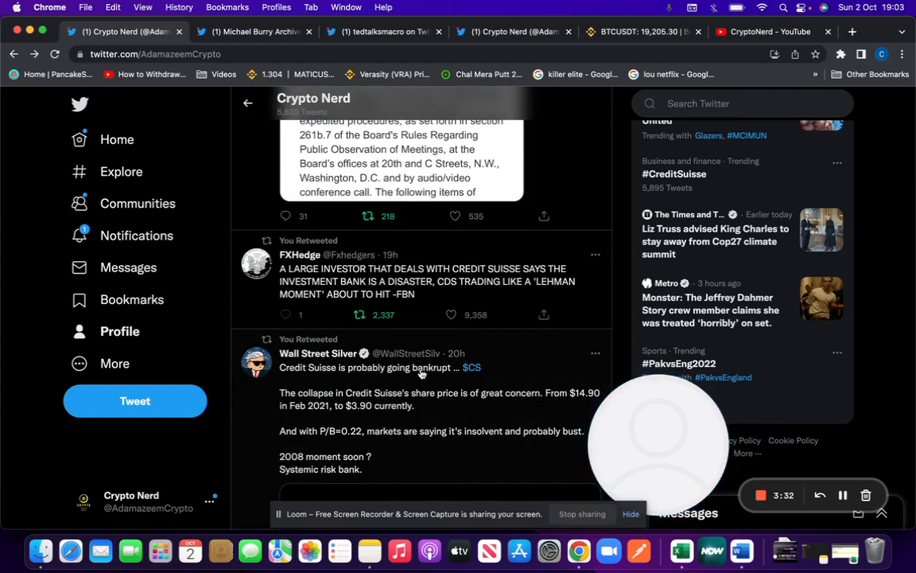
{"action": "mouse_move", "coordinate": [379, 361]}
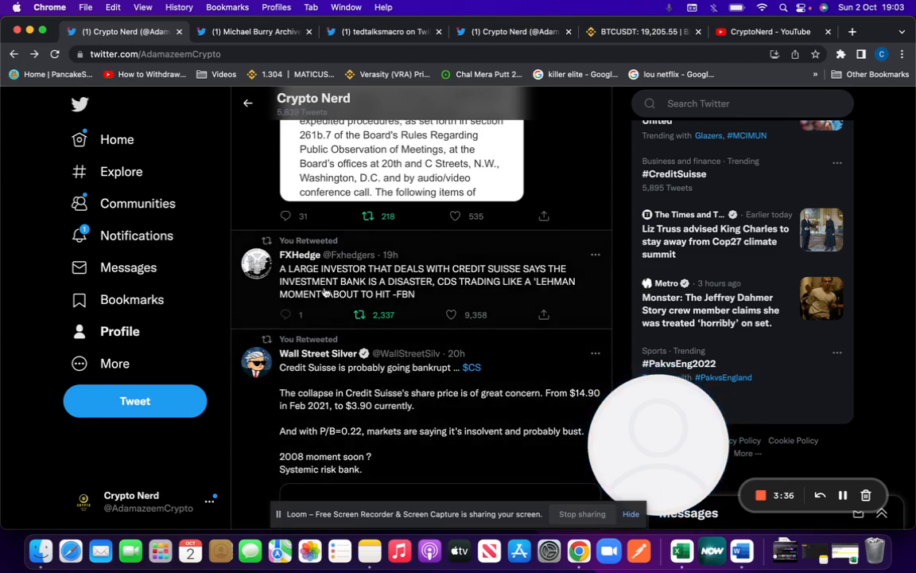
{"action": "scroll", "scroll_direction": "down", "scroll_amount": 3}
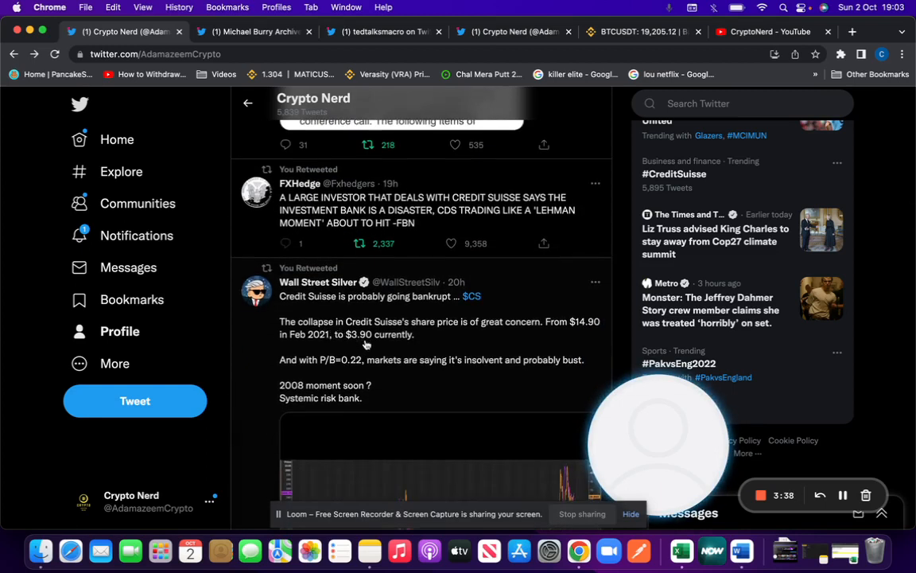
{"action": "mouse_move", "coordinate": [425, 345]}
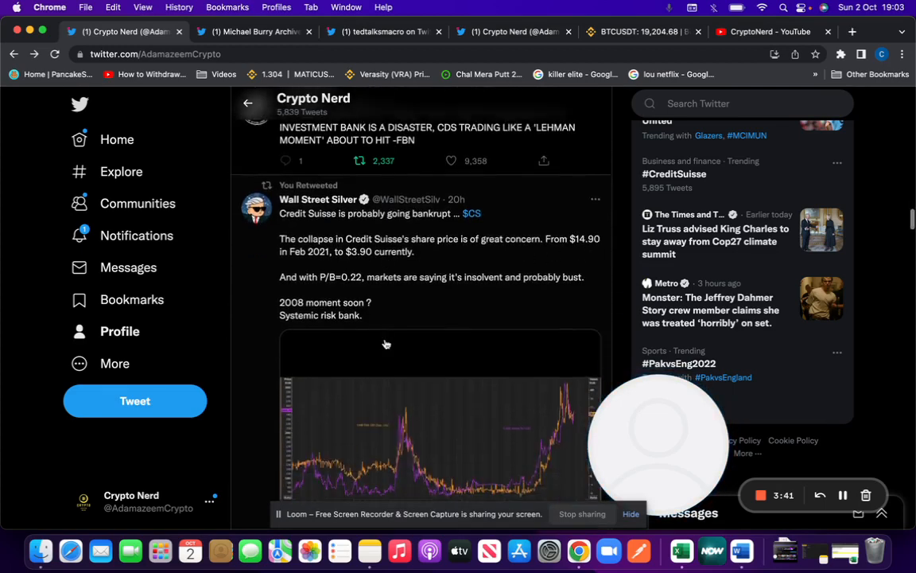
{"action": "scroll", "scroll_direction": "down", "scroll_amount": 3}
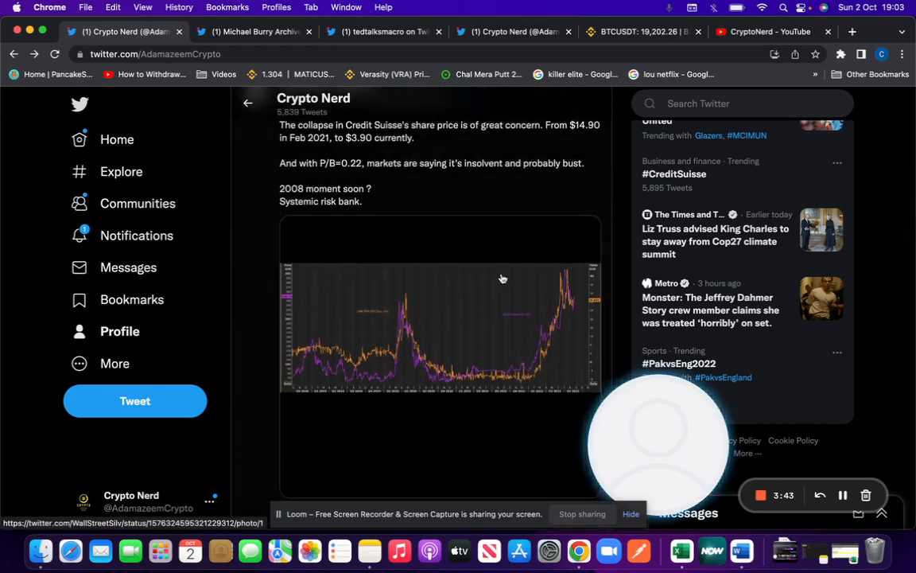
{"action": "scroll", "scroll_direction": "down", "scroll_amount": 3}
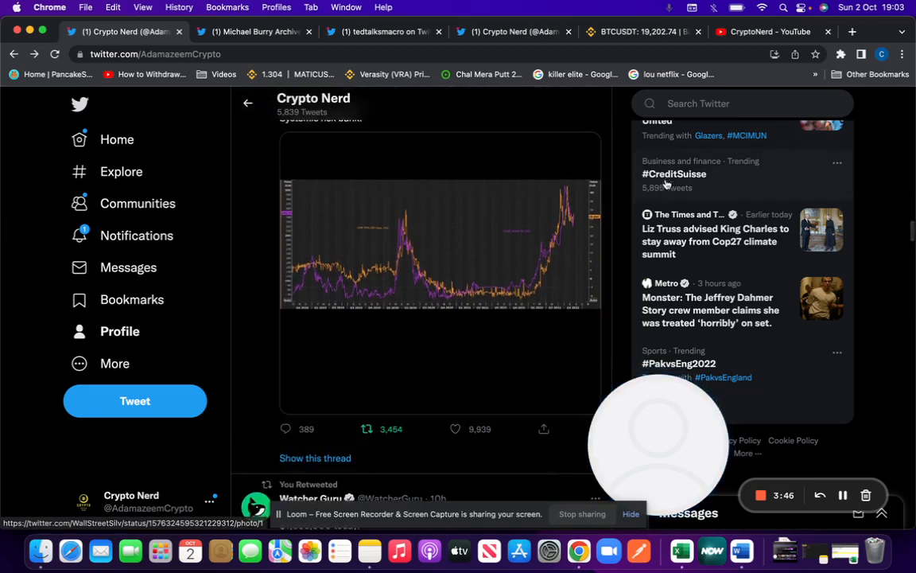
{"action": "scroll", "scroll_direction": "down", "scroll_amount": 3}
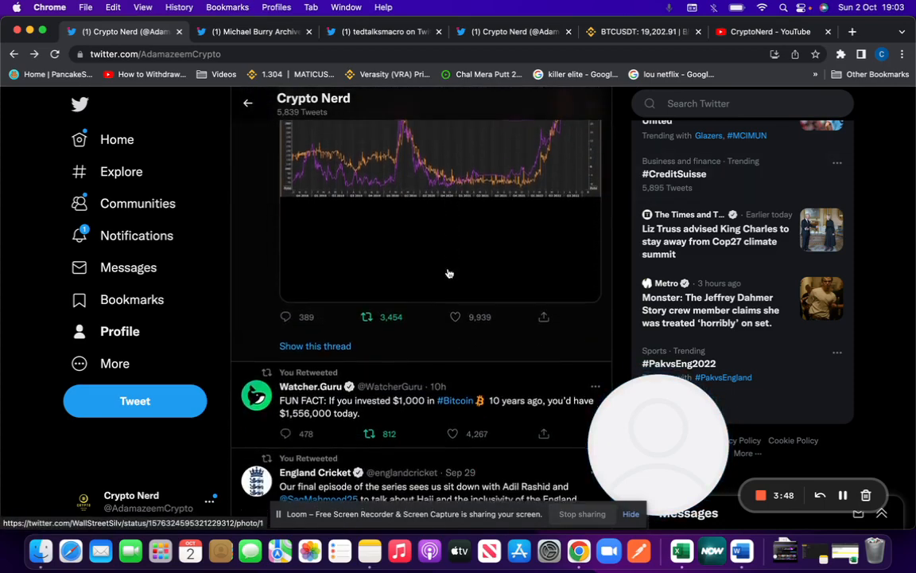
Step: Continue down the retweets to the tedtalksmacro US CPI and PCE inflation thread
{"action": "scroll", "scroll_direction": "down", "scroll_amount": 3}
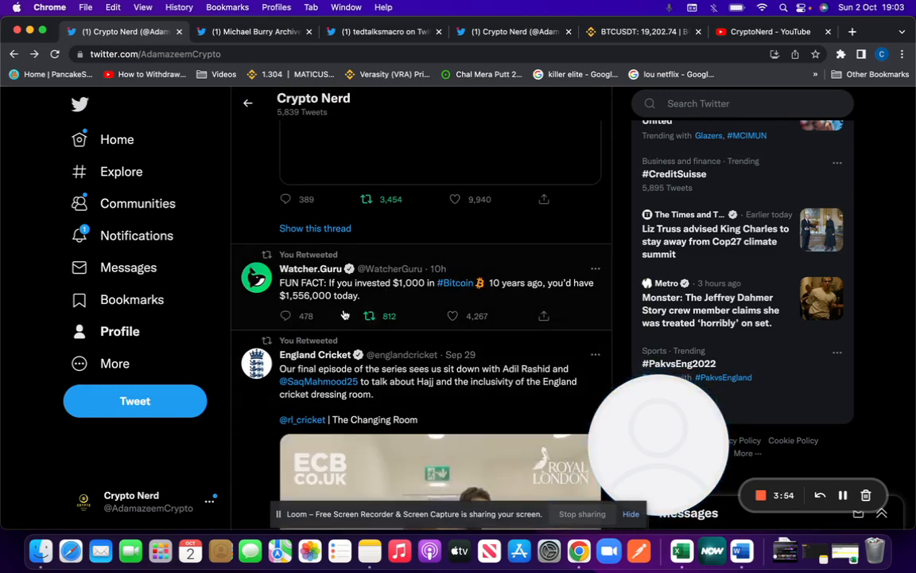
{"action": "scroll", "scroll_direction": "down", "scroll_amount": 3}
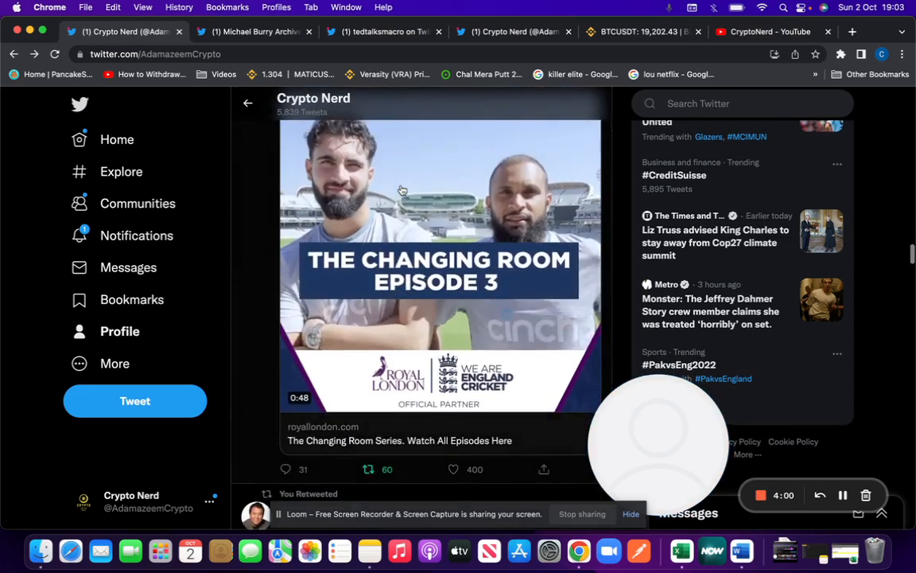
{"action": "scroll", "scroll_direction": "down", "scroll_amount": 3}
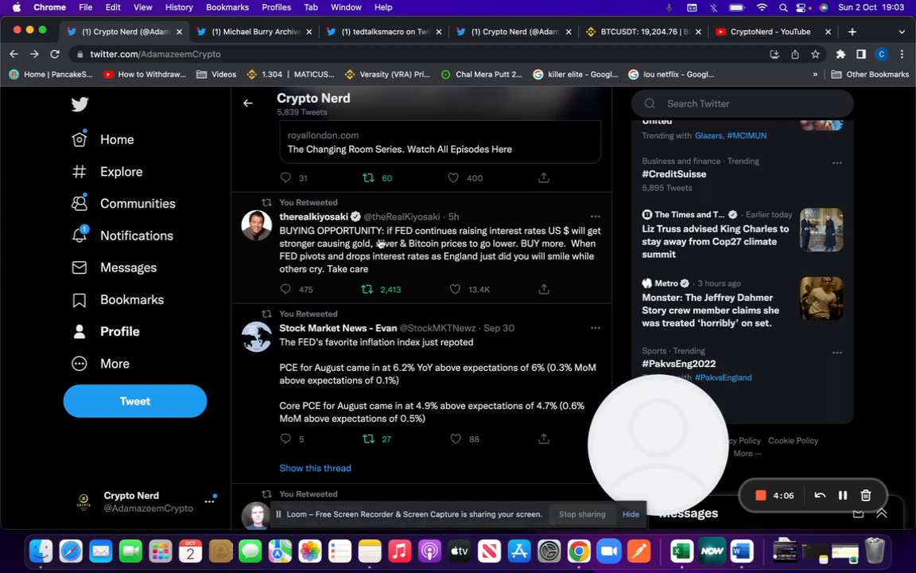
{"action": "mouse_move", "coordinate": [510, 267]}
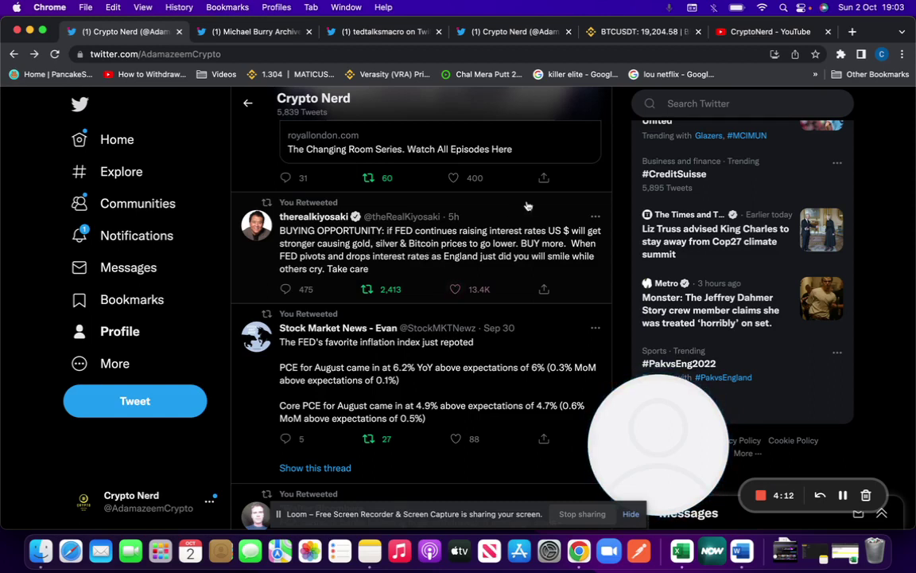
{"action": "mouse_move", "coordinate": [389, 253]}
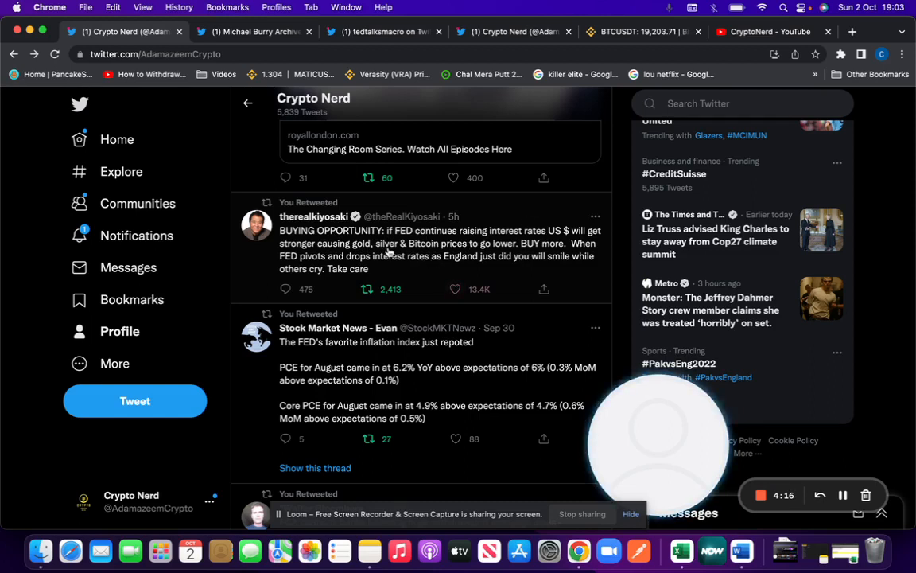
{"action": "scroll", "scroll_direction": "down", "scroll_amount": 3}
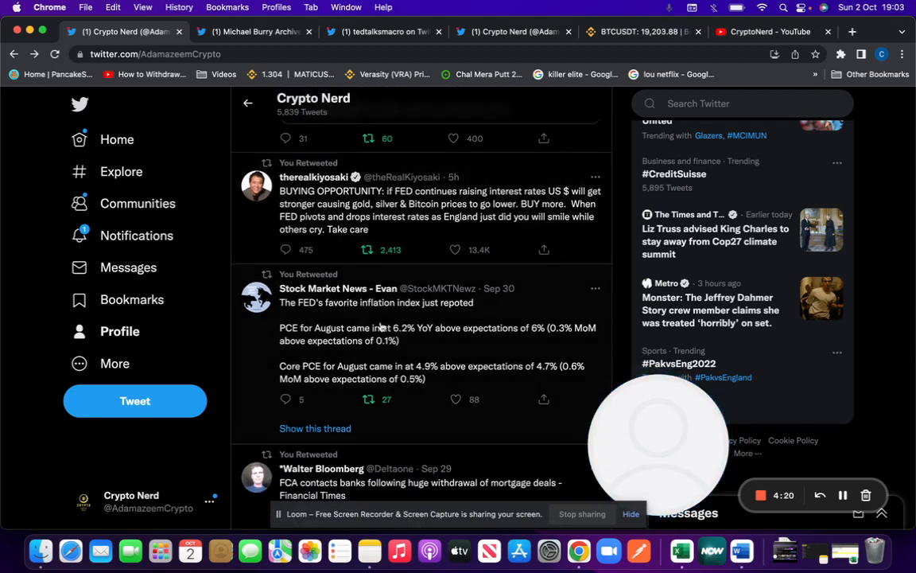
{"action": "mouse_move", "coordinate": [307, 339]}
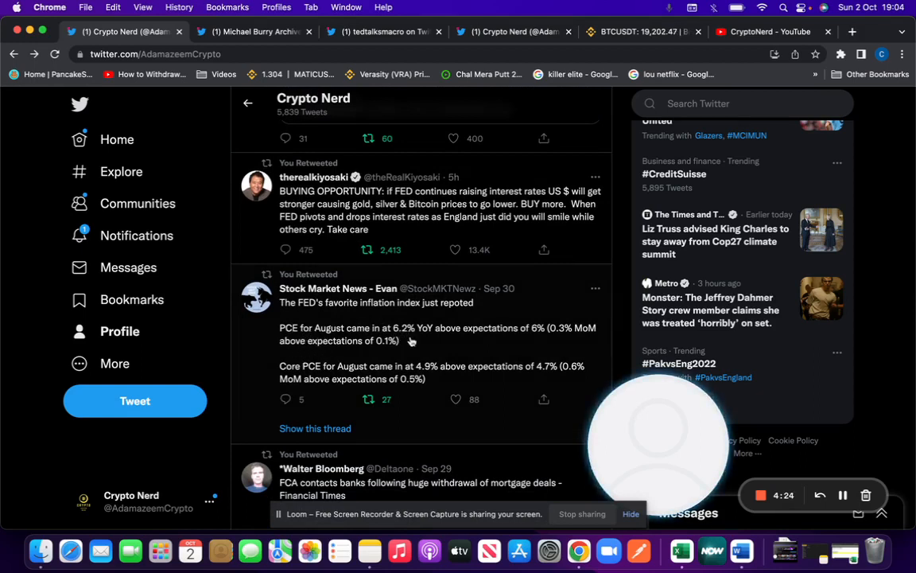
{"action": "mouse_move", "coordinate": [438, 334]}
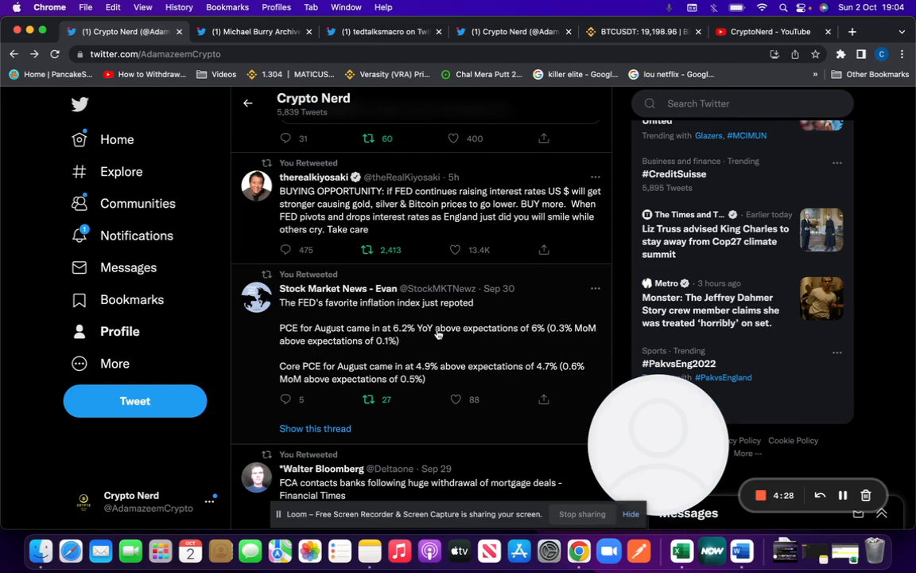
{"action": "mouse_move", "coordinate": [376, 350]}
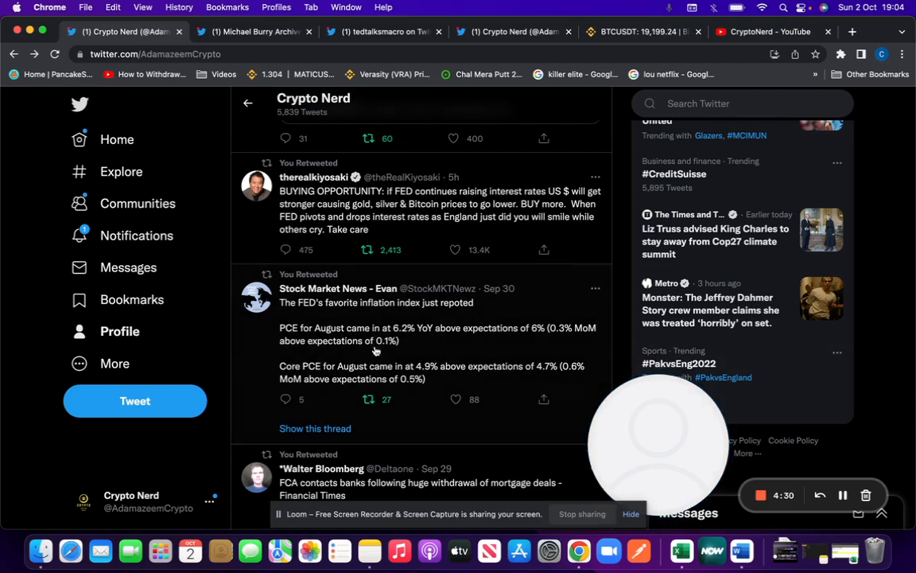
{"action": "scroll", "scroll_direction": "down", "scroll_amount": 3}
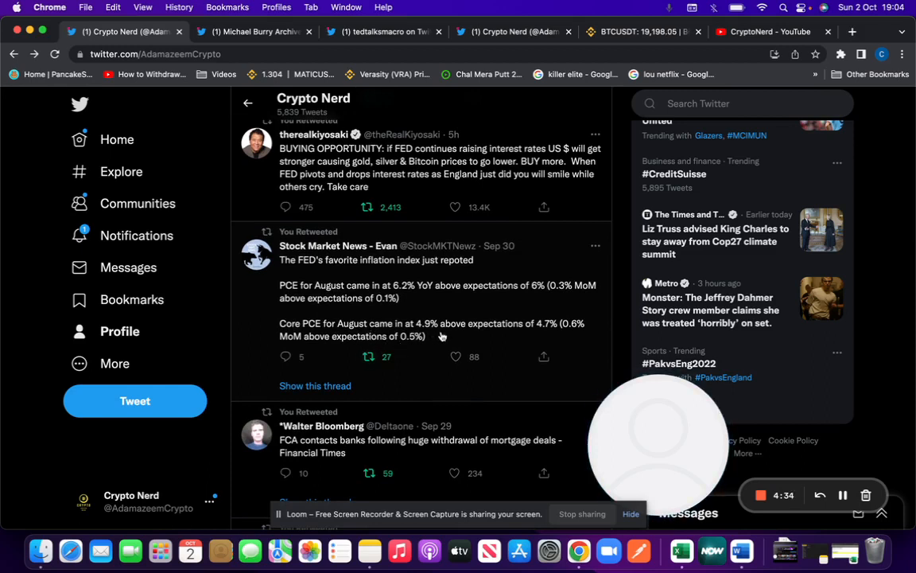
{"action": "mouse_move", "coordinate": [545, 333]}
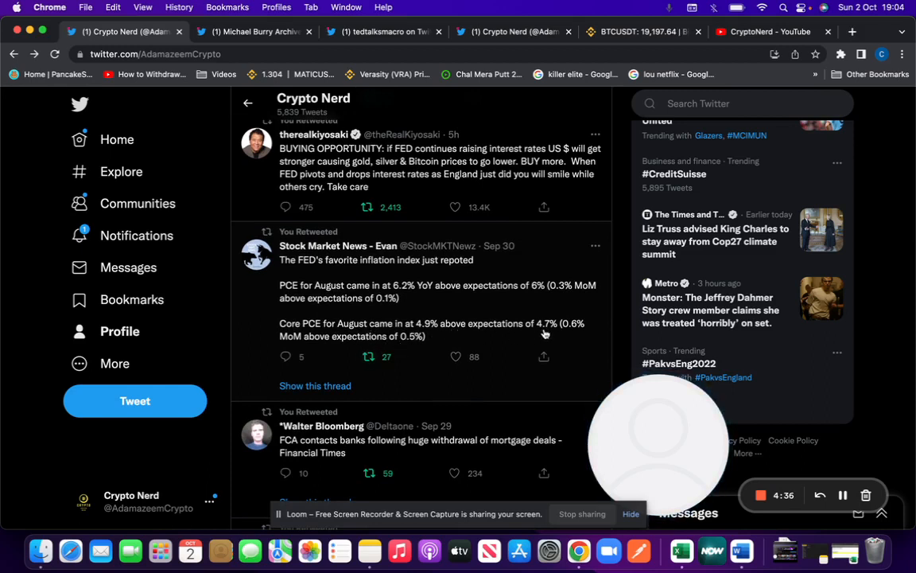
{"action": "scroll", "scroll_direction": "down", "scroll_amount": 3}
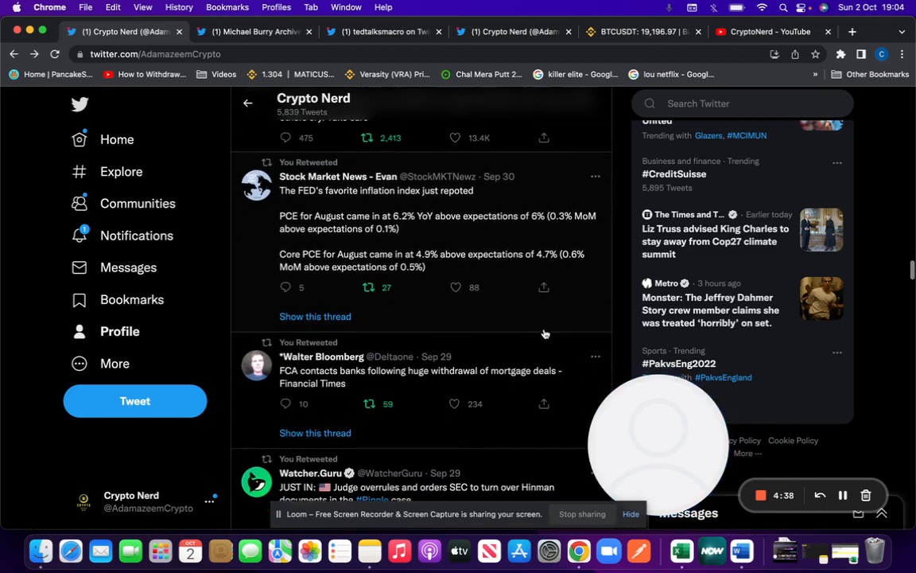
{"action": "scroll", "scroll_direction": "down", "scroll_amount": 3}
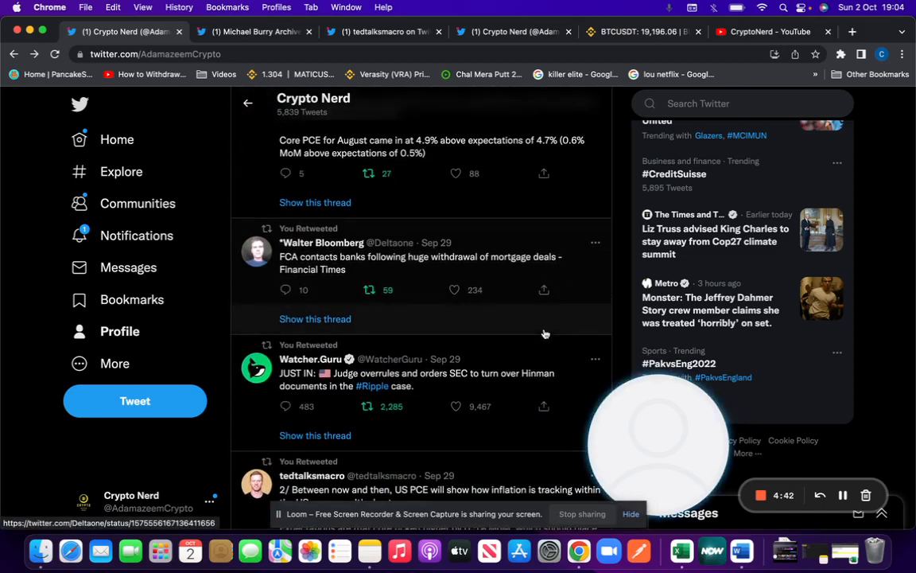
{"action": "scroll", "scroll_direction": "down", "scroll_amount": 3}
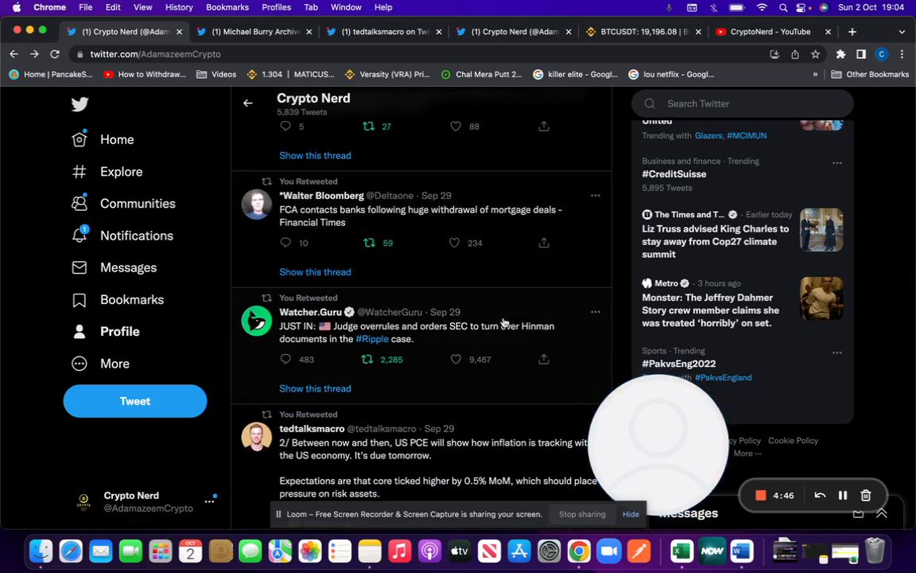
{"action": "scroll", "scroll_direction": "down", "scroll_amount": 3}
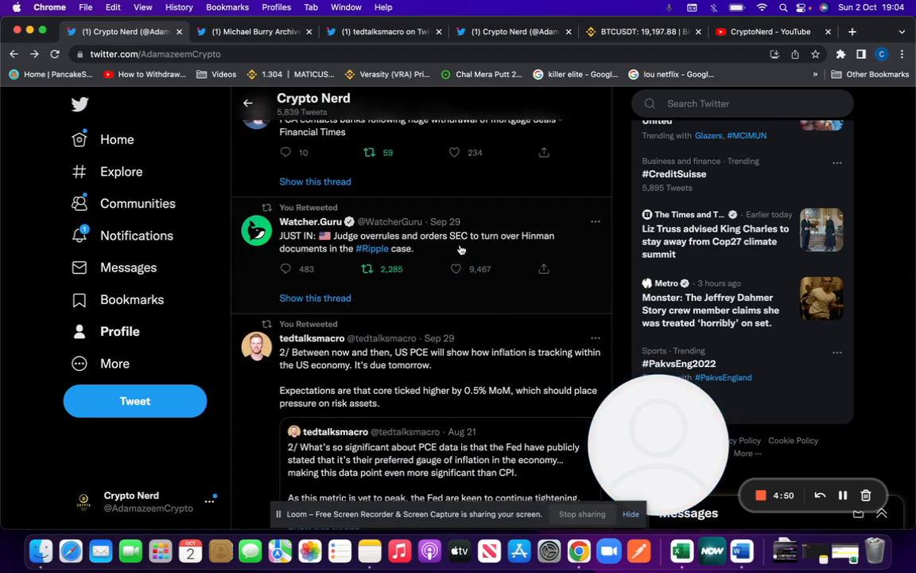
{"action": "mouse_move", "coordinate": [464, 263]}
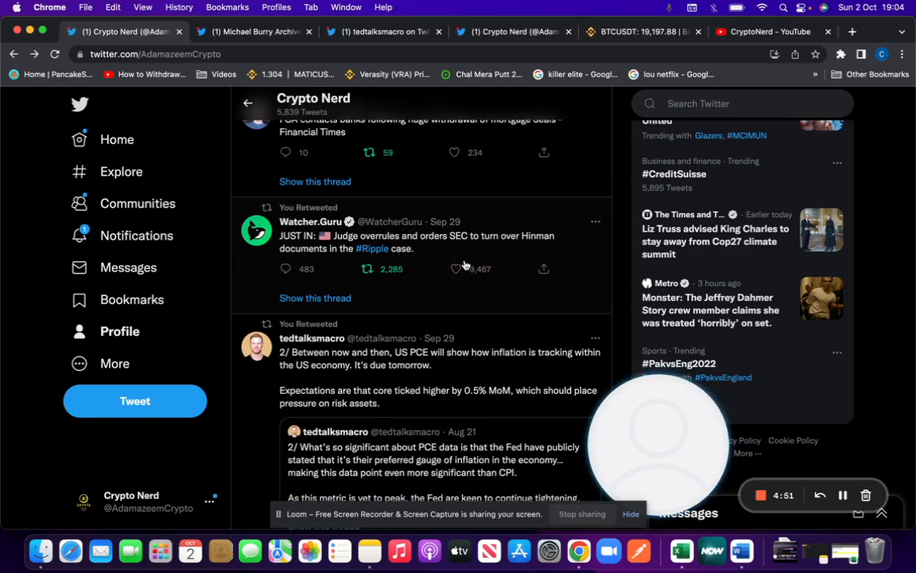
{"action": "mouse_move", "coordinate": [435, 242]}
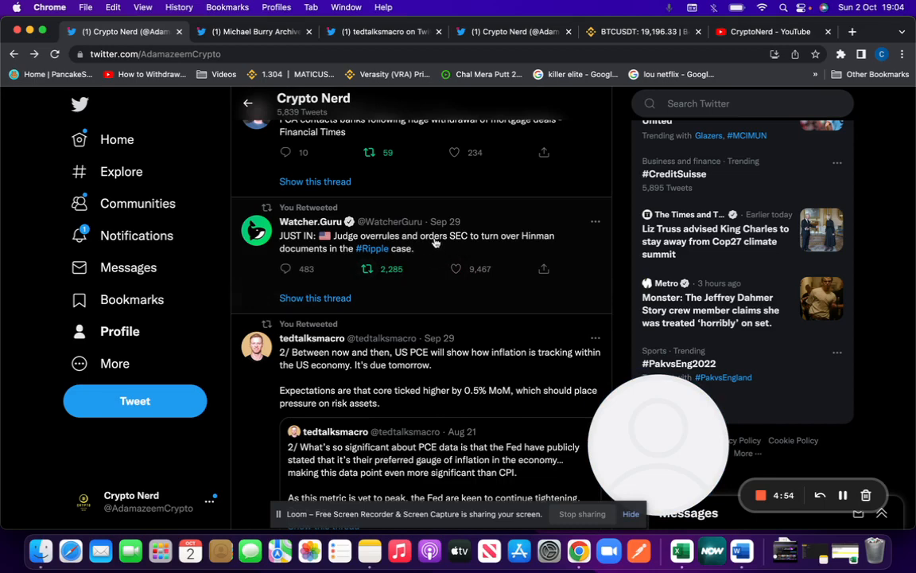
{"action": "scroll", "scroll_direction": "down", "scroll_amount": 3}
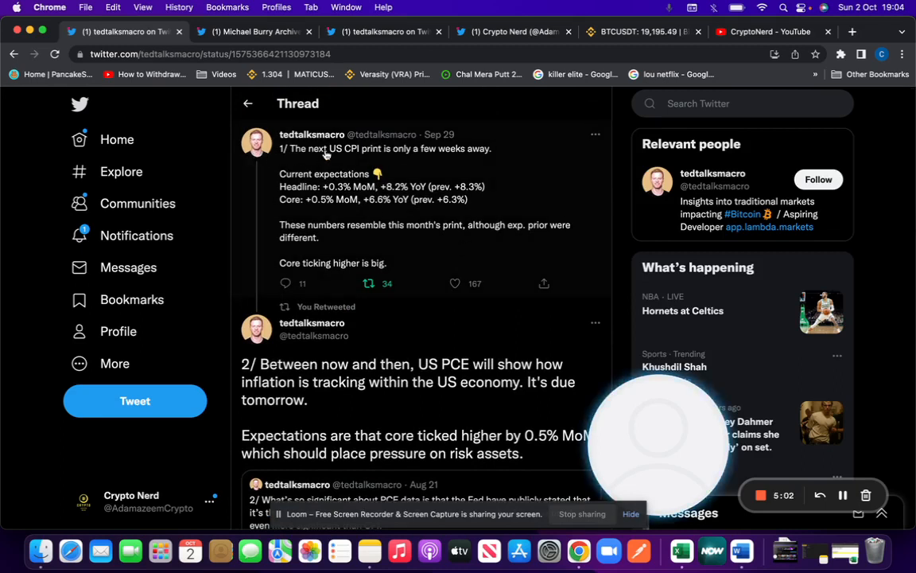
{"action": "mouse_move", "coordinate": [334, 174]}
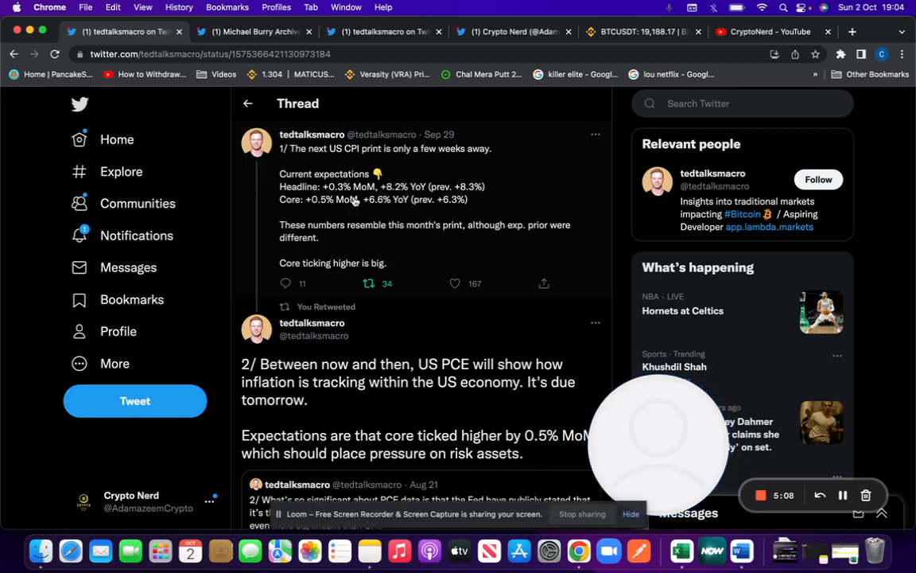
{"action": "mouse_move", "coordinate": [330, 195]}
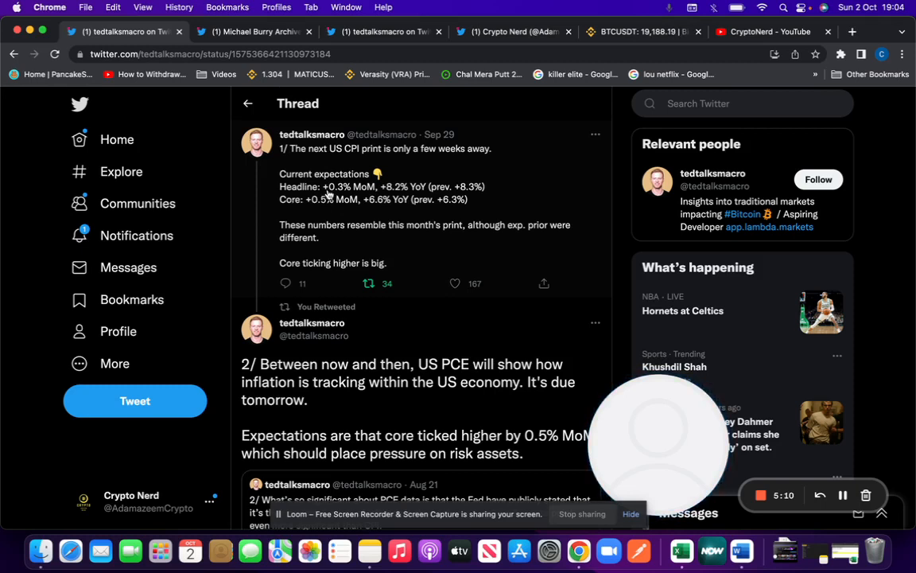
{"action": "mouse_move", "coordinate": [396, 196]}
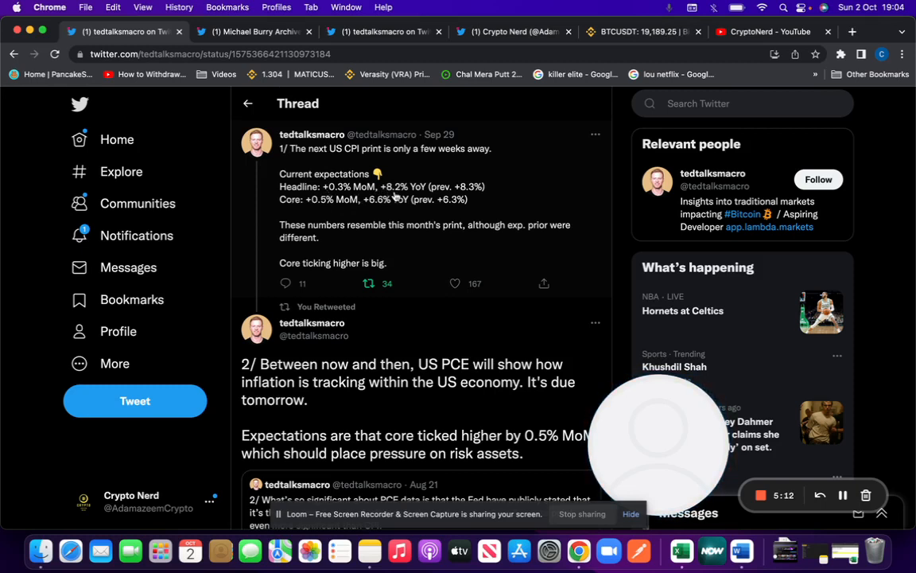
{"action": "mouse_move", "coordinate": [478, 197]}
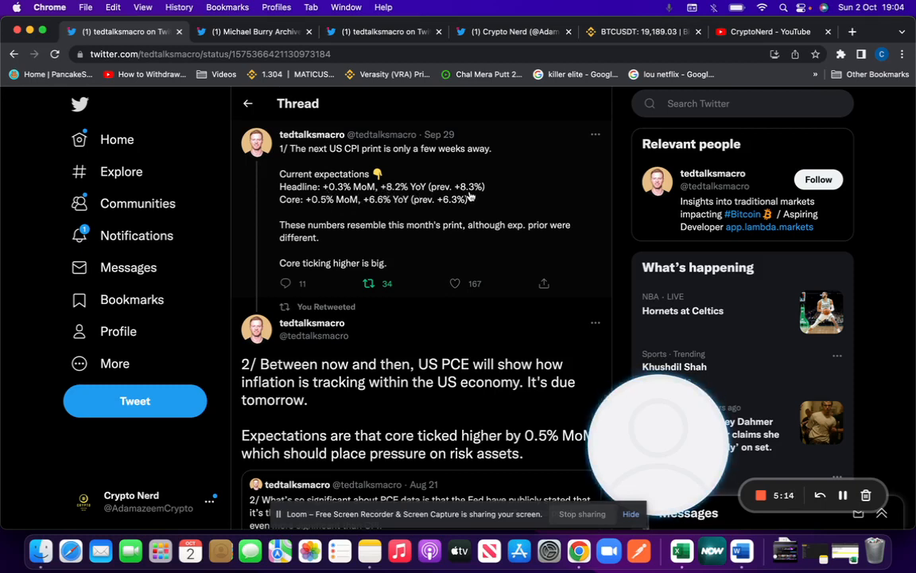
{"action": "mouse_move", "coordinate": [418, 200]}
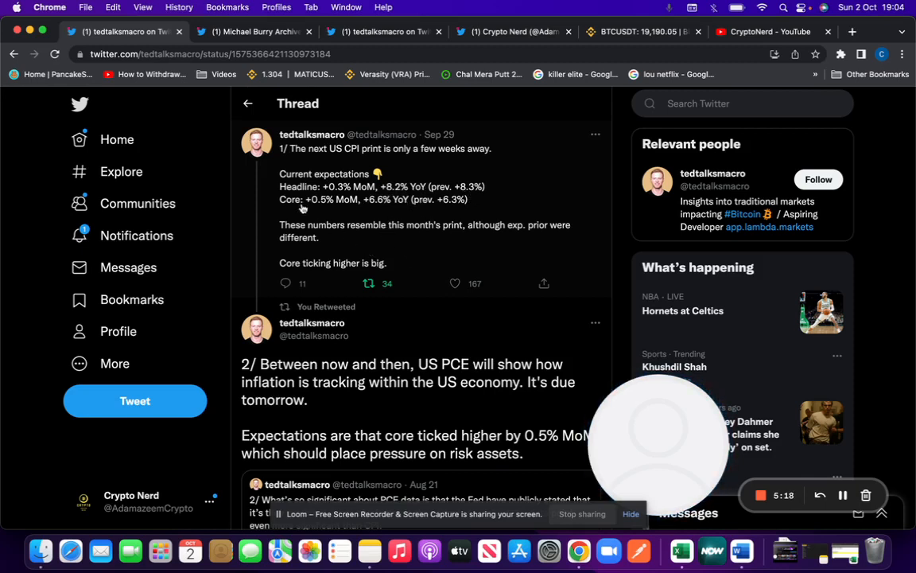
{"action": "mouse_move", "coordinate": [396, 217]}
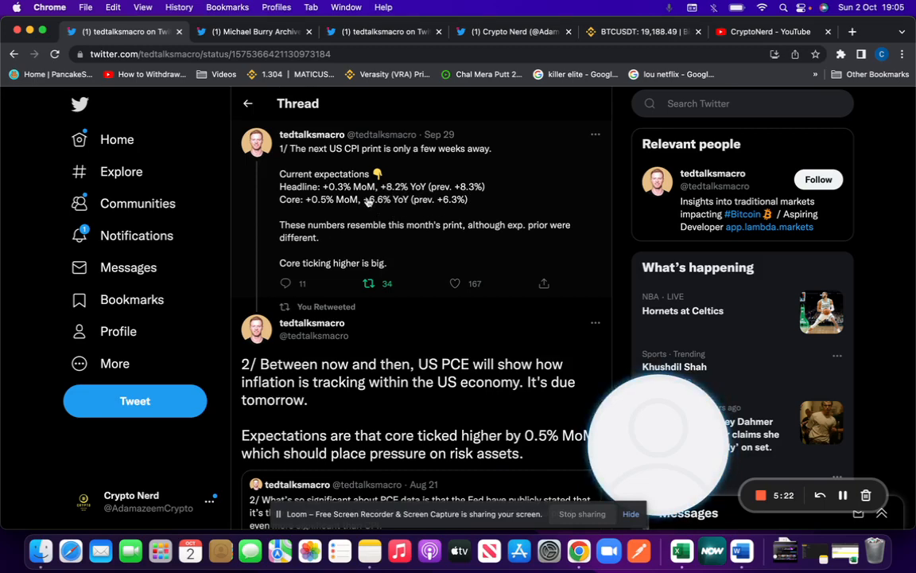
Step: Read down the CPI thread to the quoted Aug 21 PCE tweet from tedtalksmacro
{"action": "scroll", "scroll_direction": "down", "scroll_amount": 3}
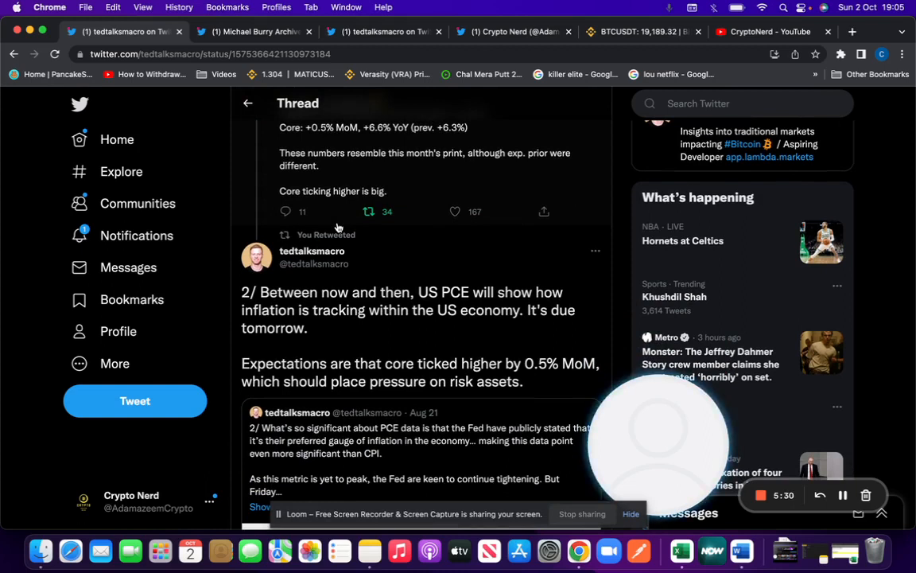
{"action": "scroll", "scroll_direction": "down", "scroll_amount": 3}
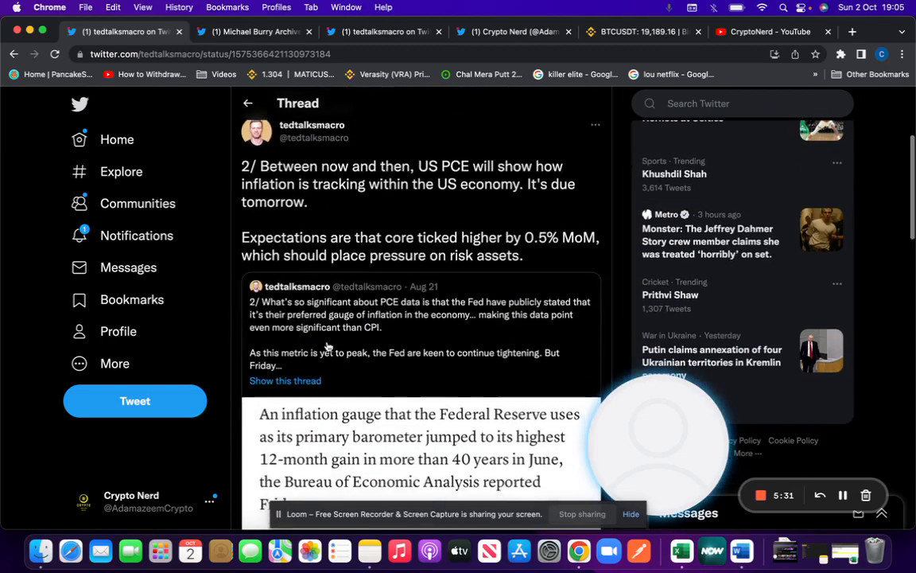
{"action": "scroll", "scroll_direction": "down", "scroll_amount": 3}
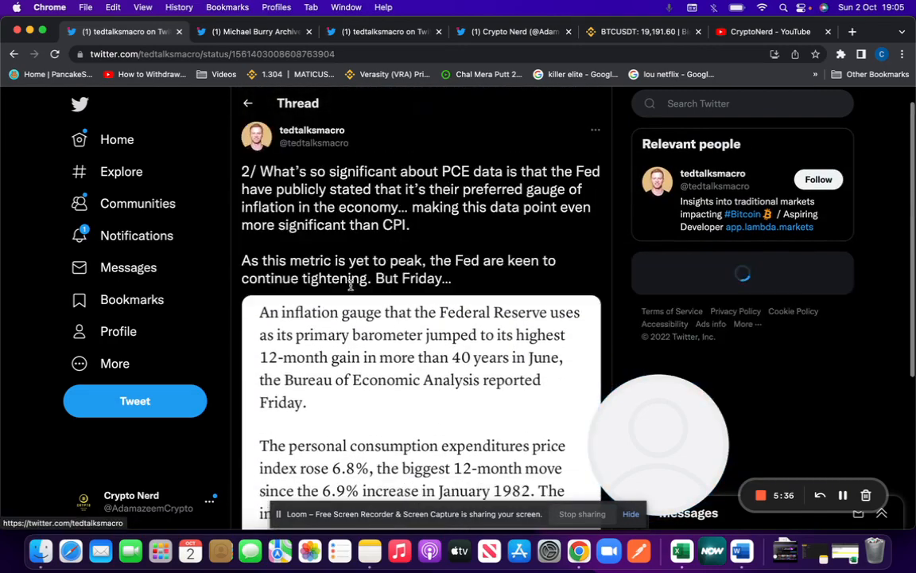
{"action": "scroll", "scroll_direction": "down", "scroll_amount": 3}
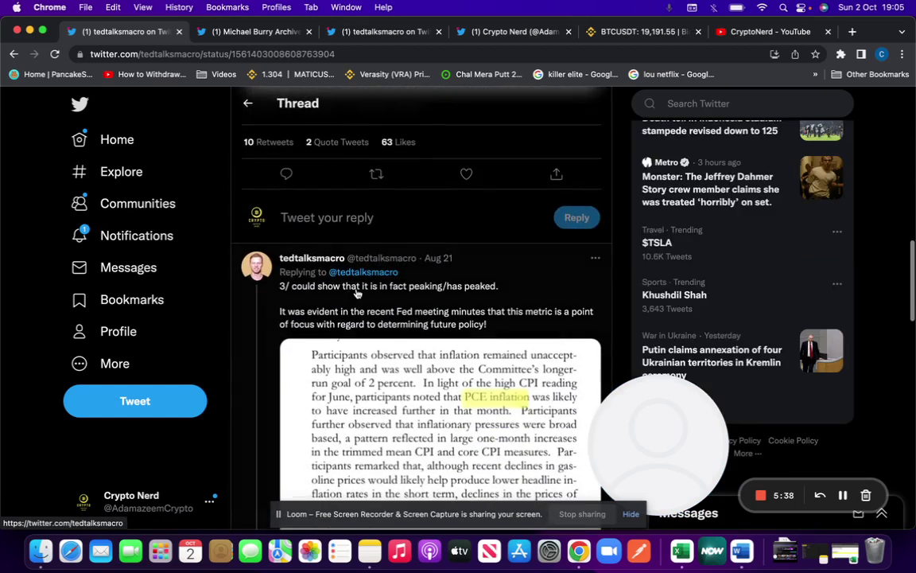
{"action": "scroll", "scroll_direction": "down", "scroll_amount": 3}
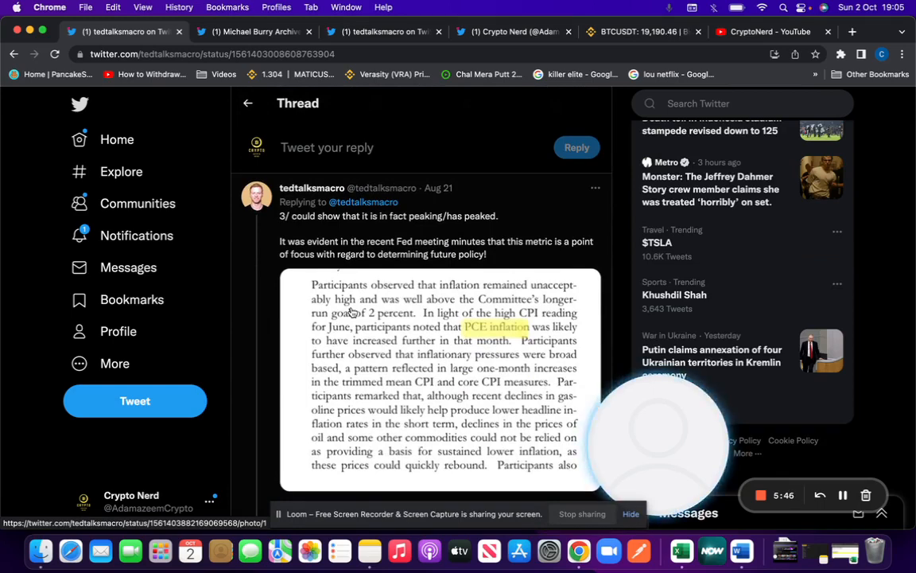
{"action": "mouse_move", "coordinate": [423, 351]}
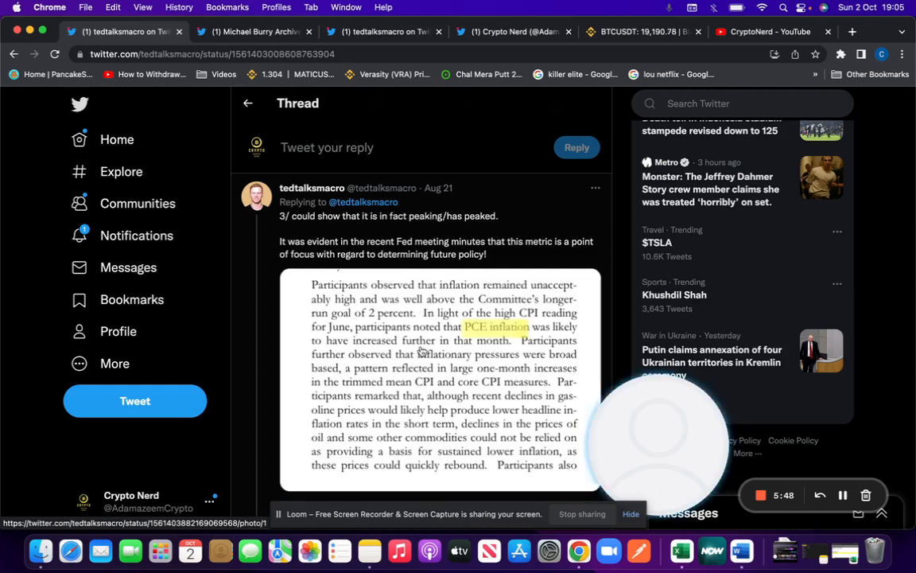
Step: Read the PCE thread through to tweet 5/ with the newsletter subscribe card
{"action": "scroll", "scroll_direction": "down", "scroll_amount": 3}
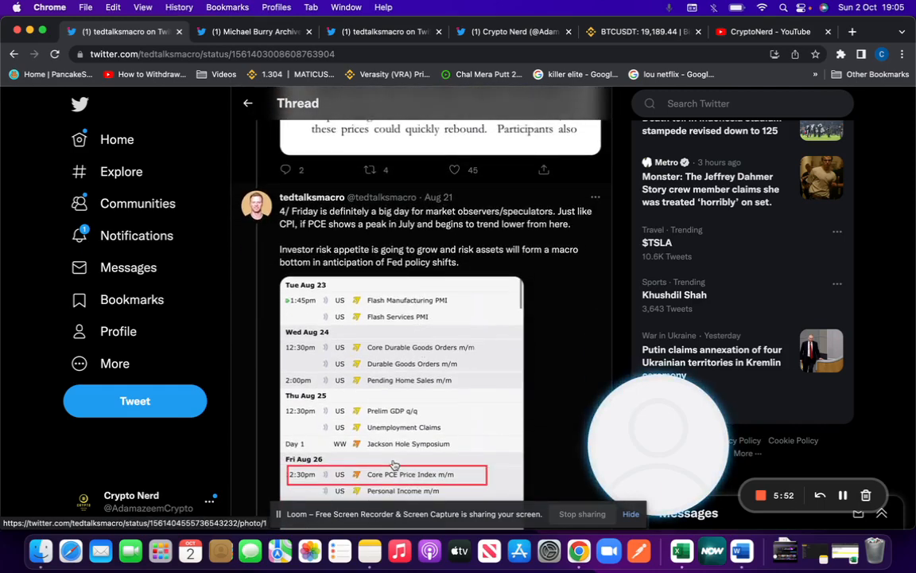
{"action": "scroll", "scroll_direction": "down", "scroll_amount": 3}
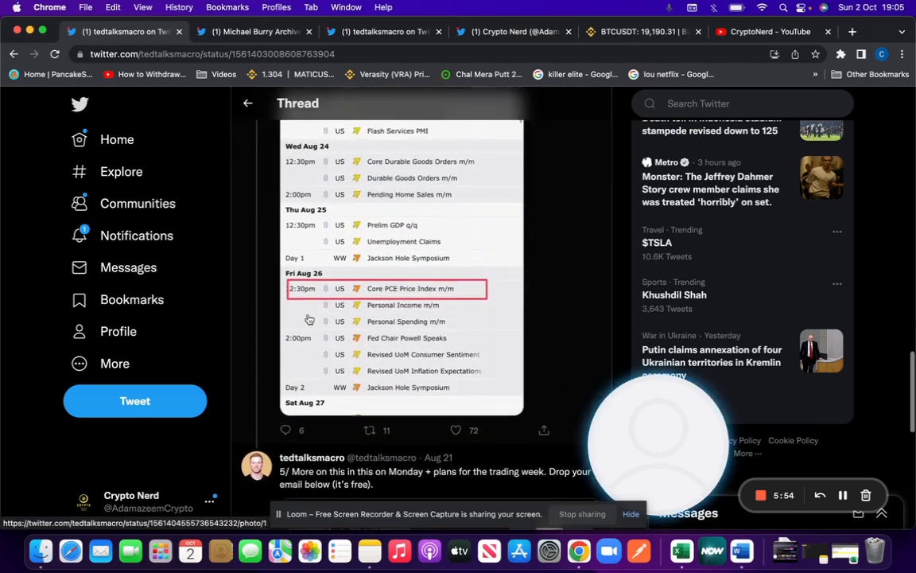
{"action": "scroll", "scroll_direction": "down", "scroll_amount": 3}
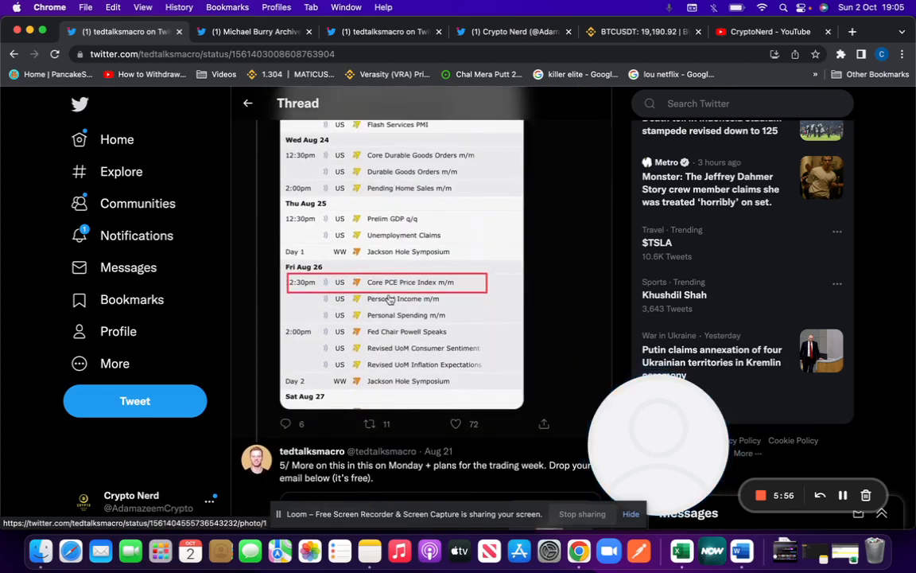
{"action": "scroll", "scroll_direction": "down", "scroll_amount": 3}
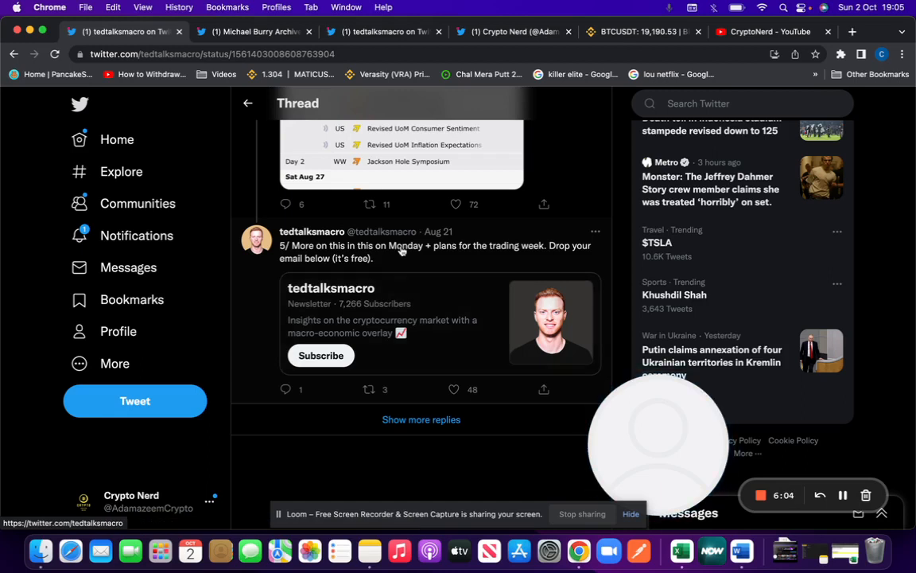
Step: Search Twitter for 'capo'
{"action": "left_click", "coordinate": [742, 103]}
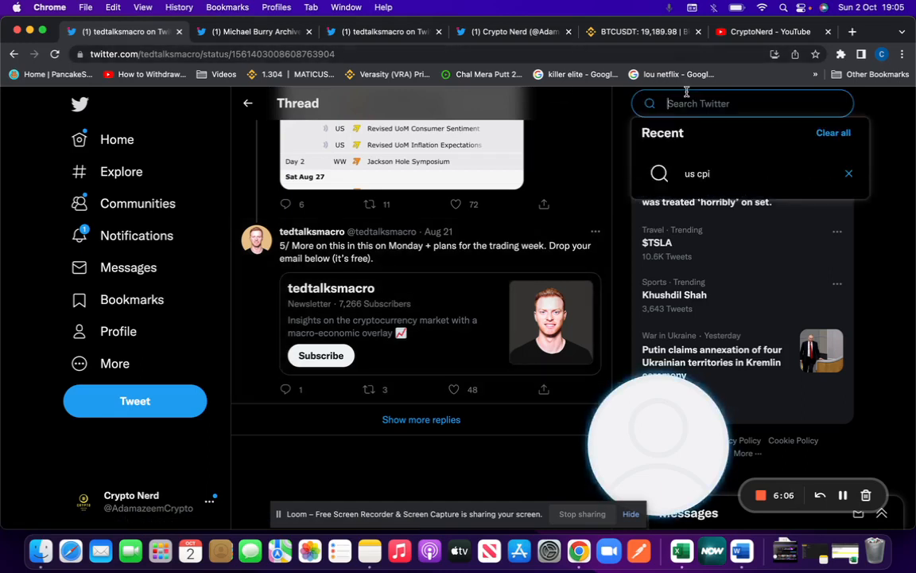
{"action": "type", "text": "capo"}
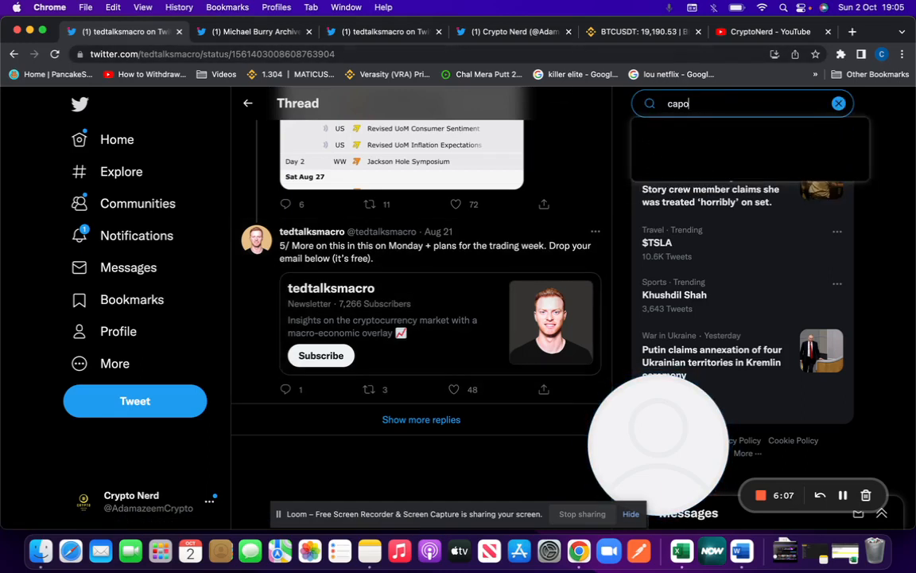
{"action": "left_click", "coordinate": [639, 31]}
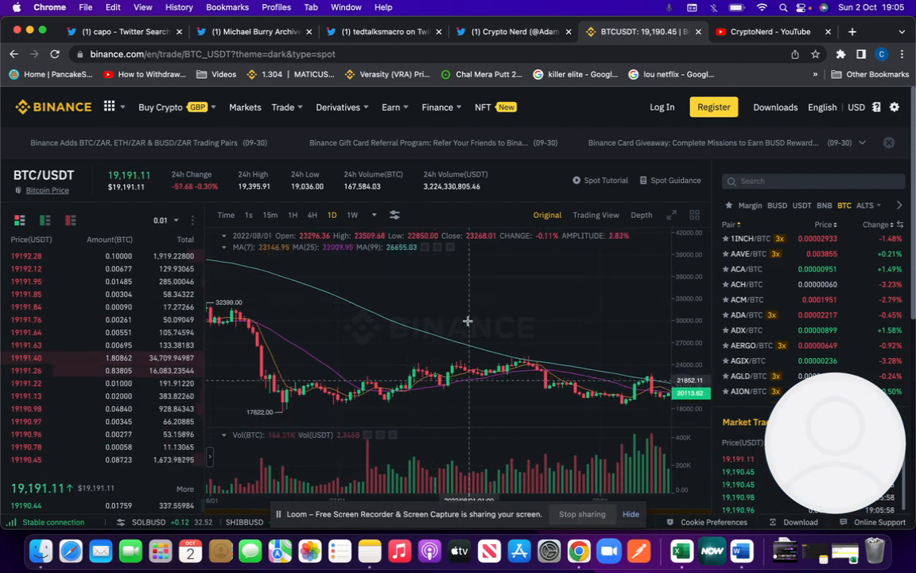
{"action": "mouse_move", "coordinate": [450, 370]}
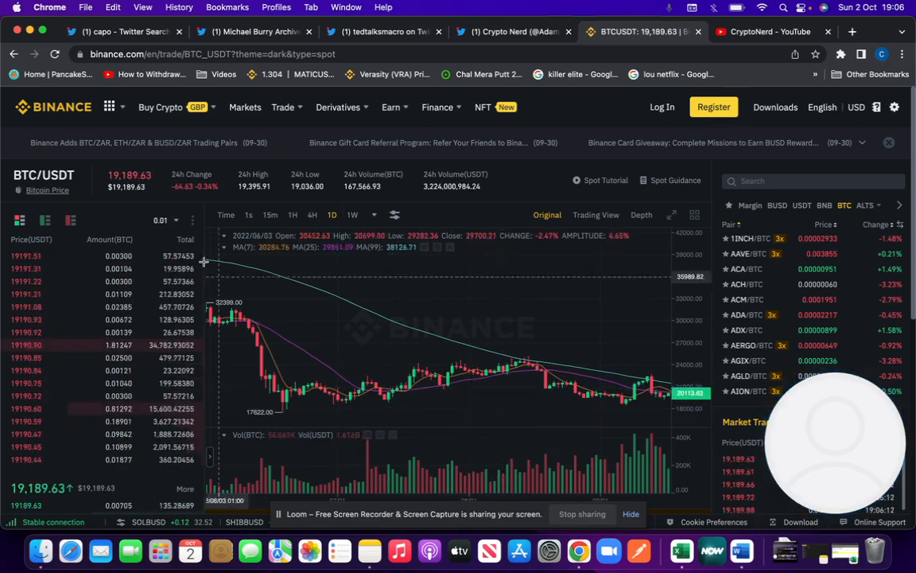
{"action": "left_click", "coordinate": [127, 34]}
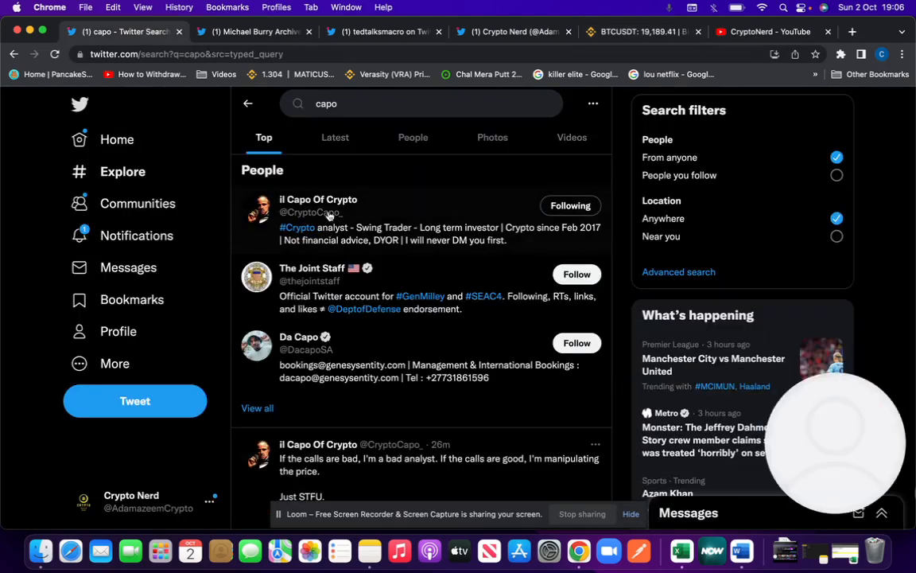
{"action": "left_click", "coordinate": [318, 199]}
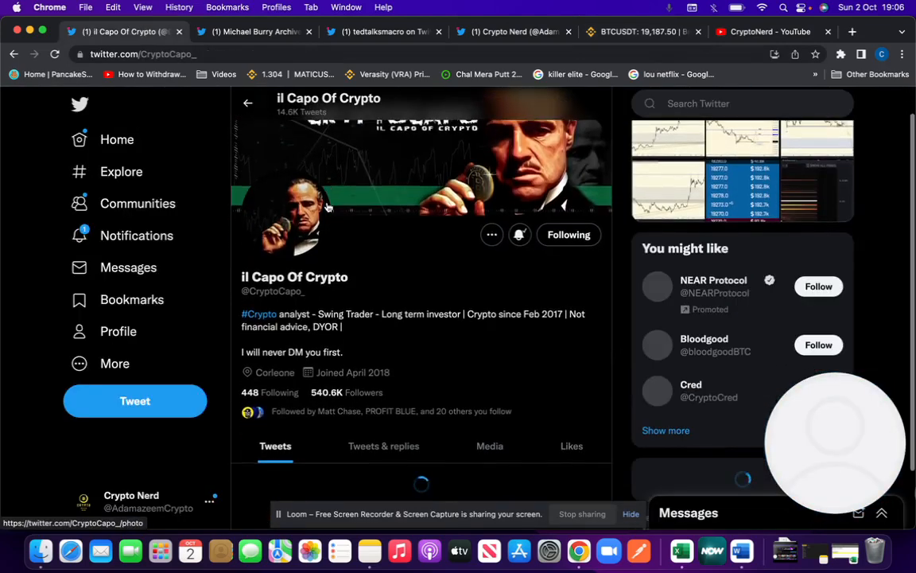
{"action": "scroll", "scroll_direction": "down", "scroll_amount": 3}
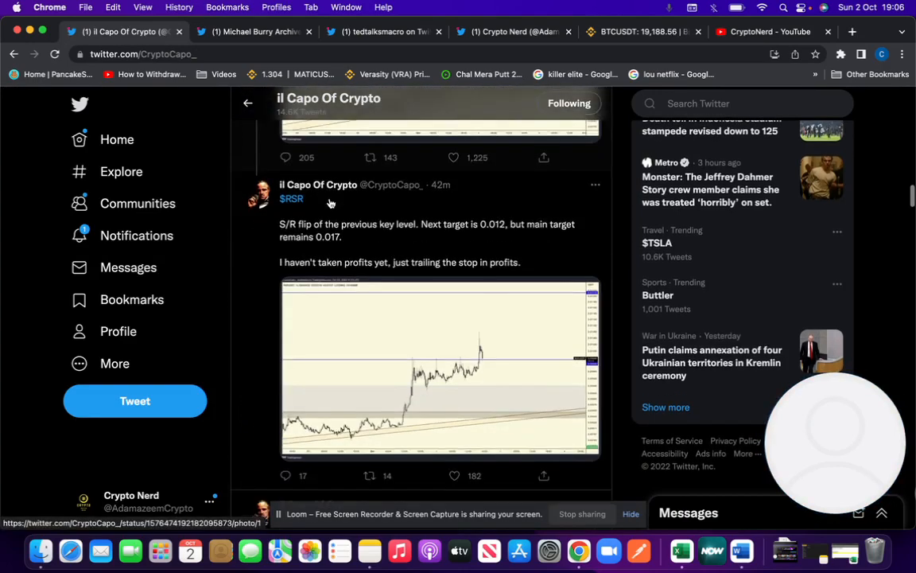
{"action": "scroll", "scroll_direction": "down", "scroll_amount": 3}
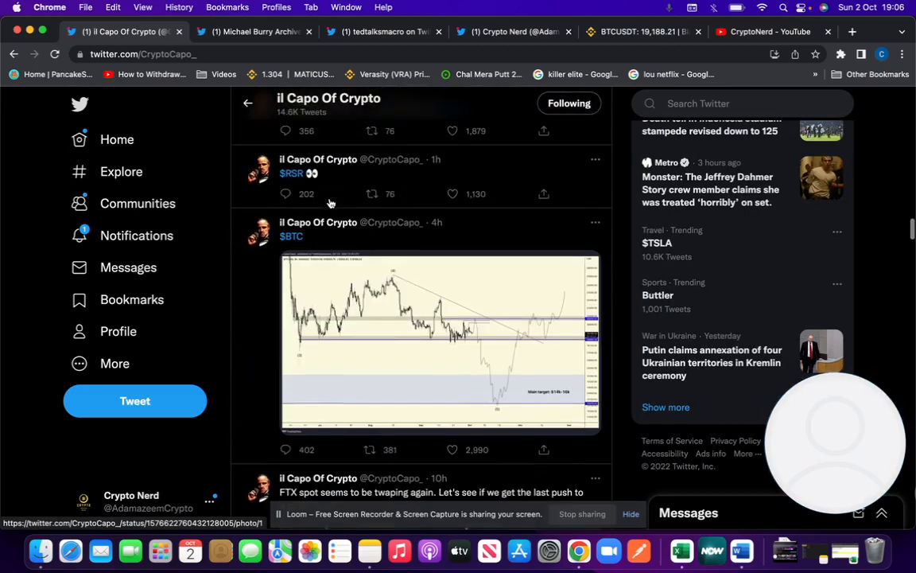
Step: View the $BTC forecast chart full size, then switch to the CryptoNerd YouTube channel
{"action": "left_click", "coordinate": [438, 342]}
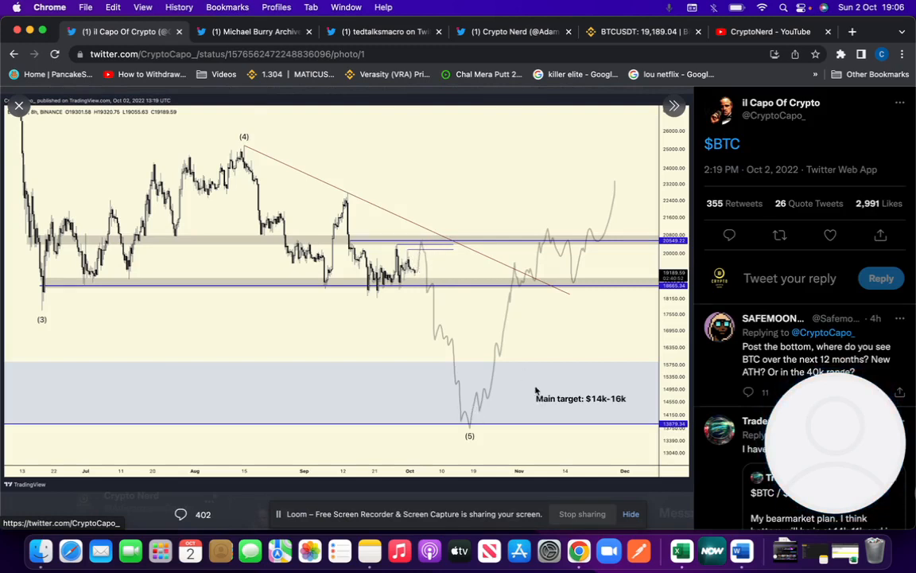
{"action": "mouse_move", "coordinate": [584, 392]}
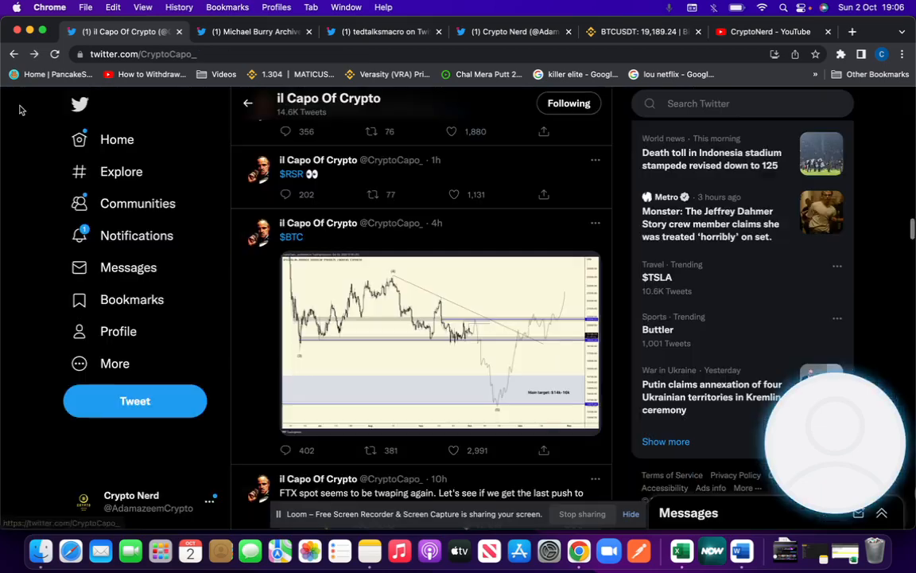
{"action": "scroll", "scroll_direction": "down", "scroll_amount": 3}
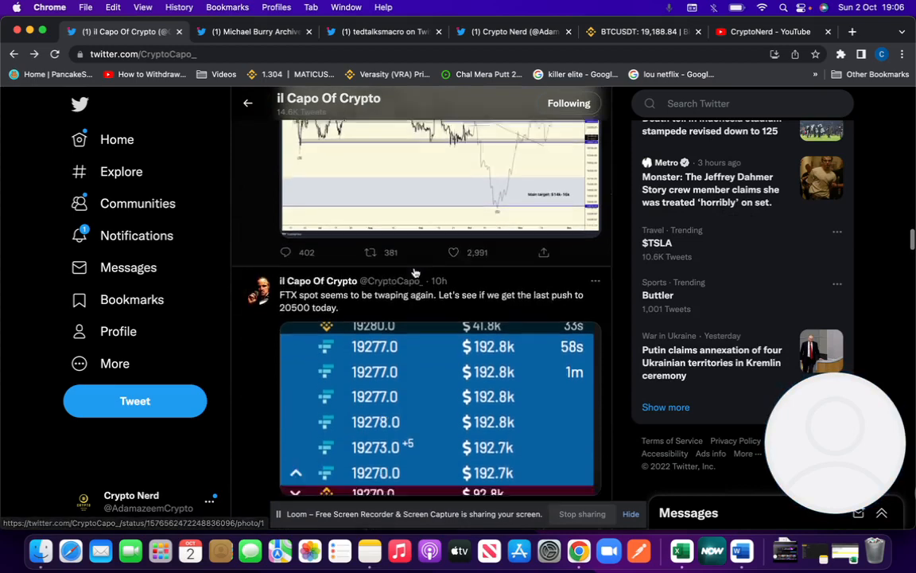
{"action": "left_click", "coordinate": [756, 32]}
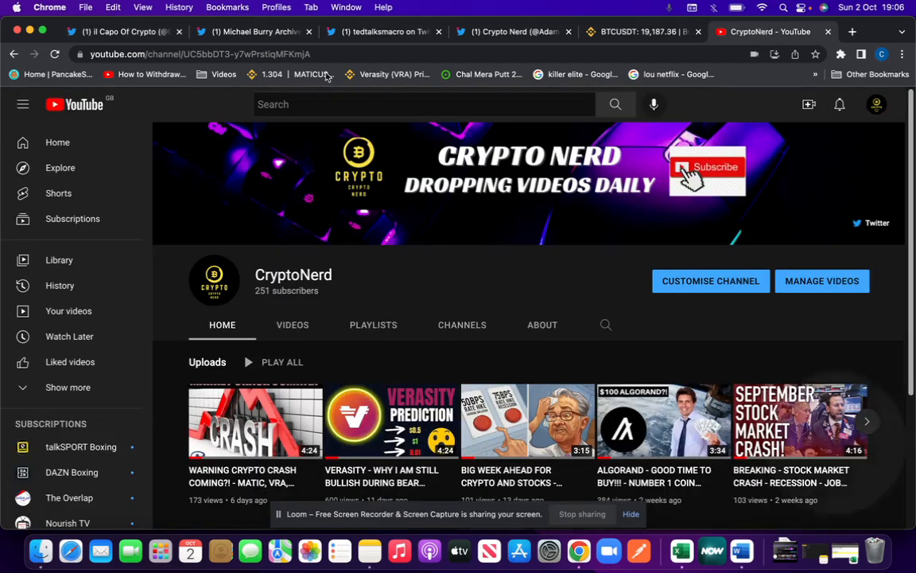